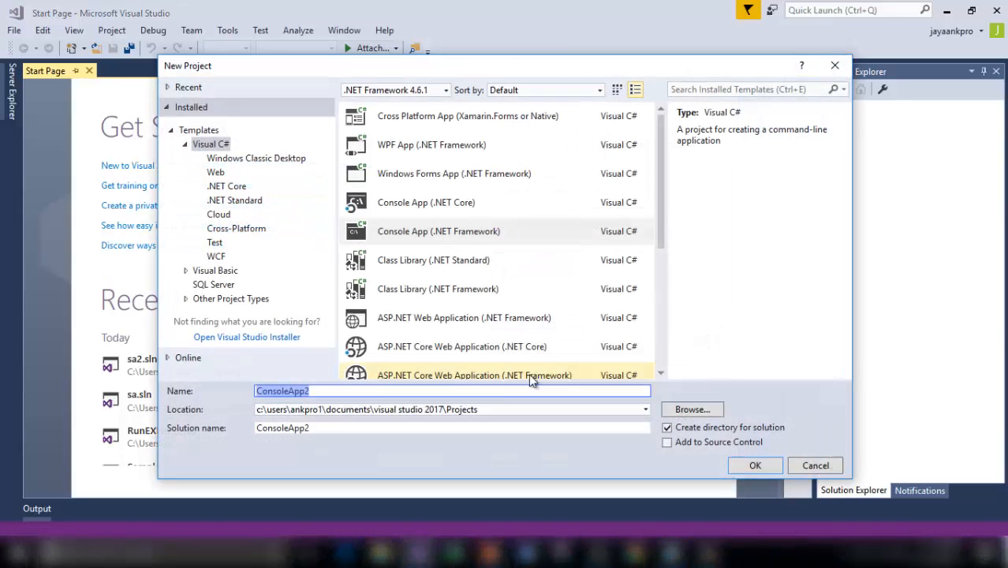
Name the new C# Console App project WriteXMLFile
text(Write)
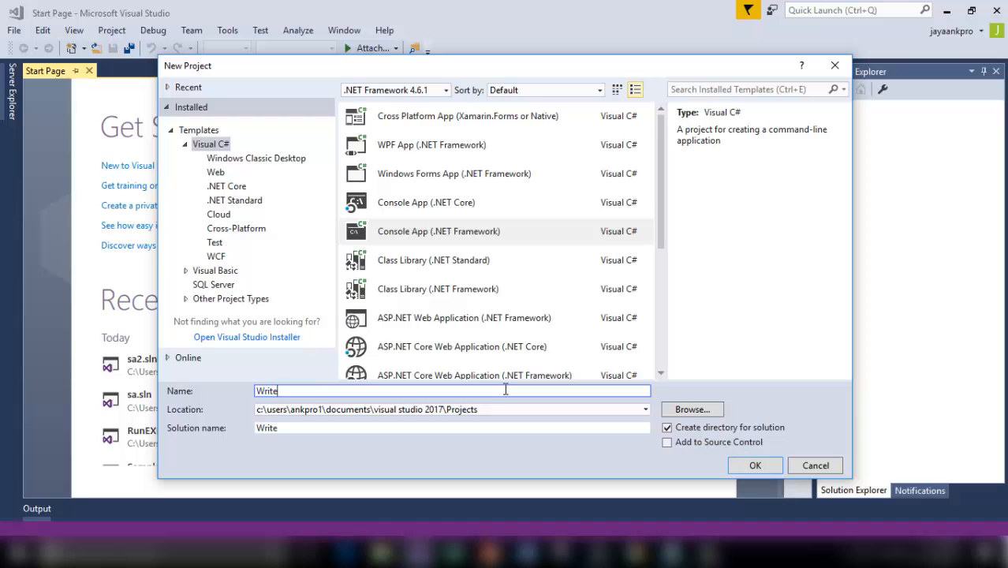
text(XML)
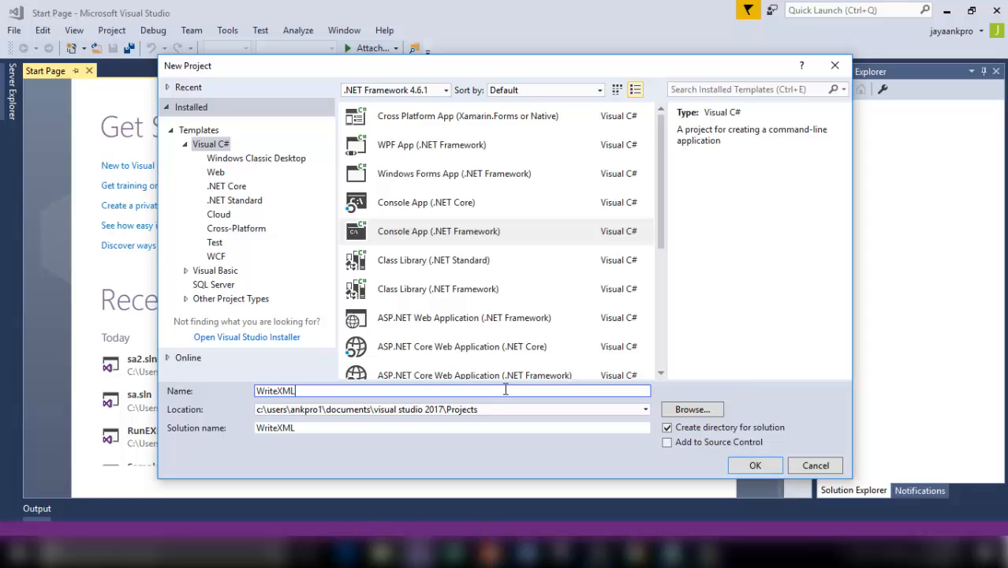
click(754, 464)
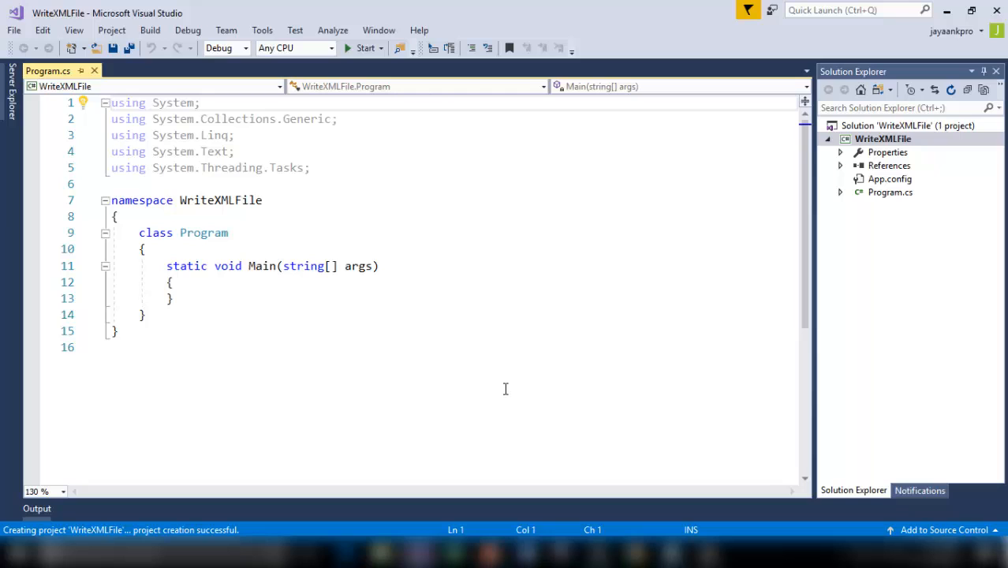
mouse_move(232, 281)
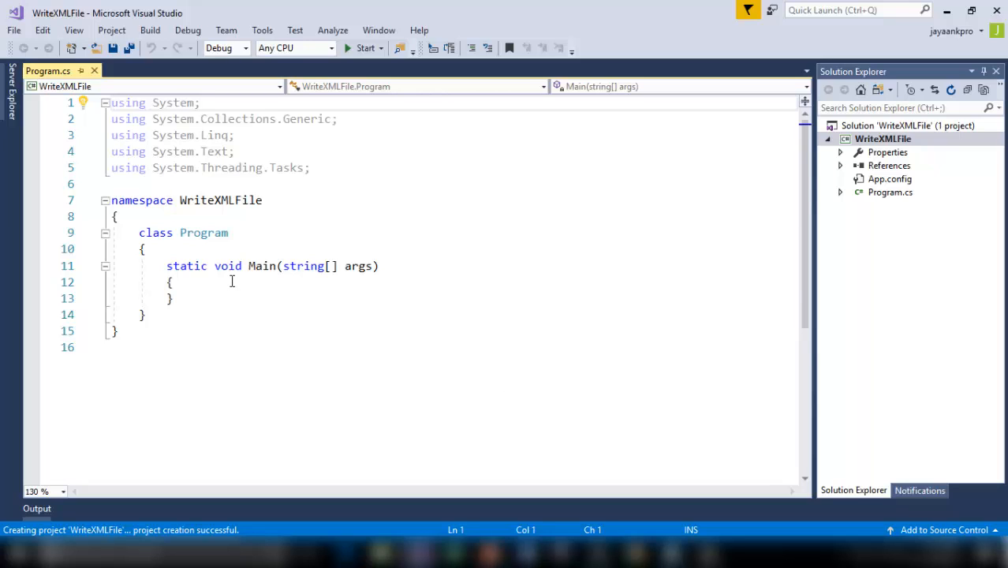
Begin 'XmlTextWriter xmlWriter =' in Main and add 'using System.Xml;' via quick actions
text(Xml)
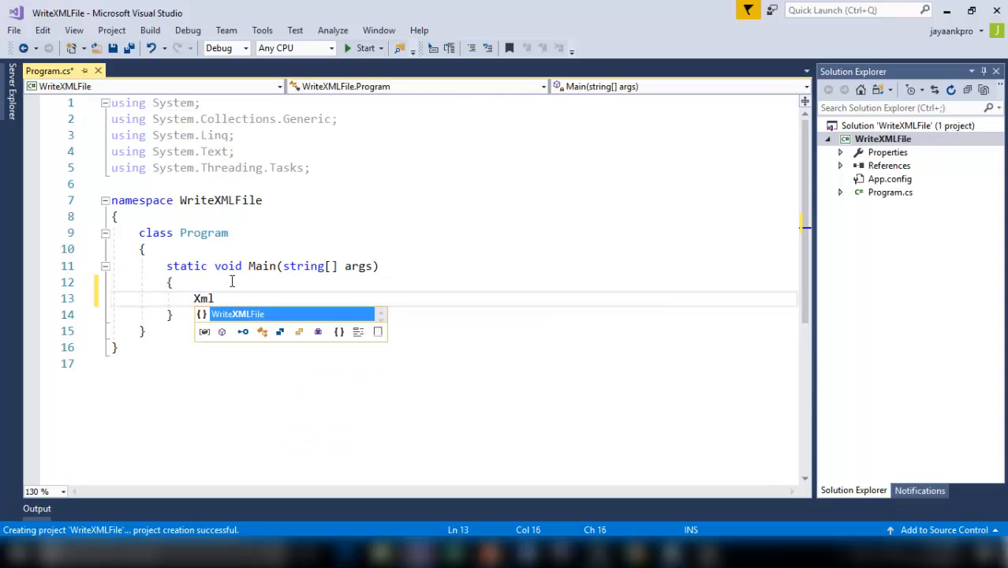
text(T)
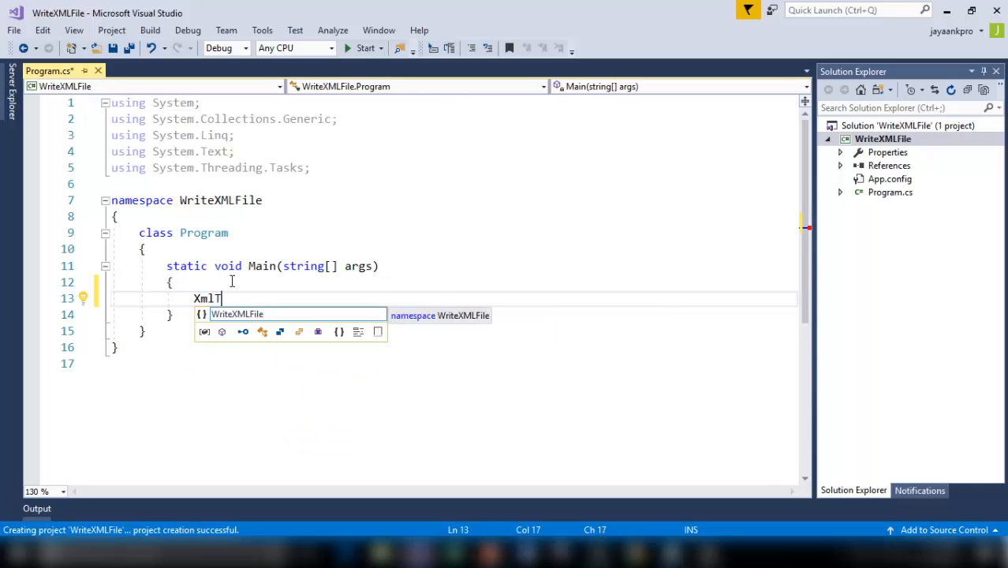
text(extWri)
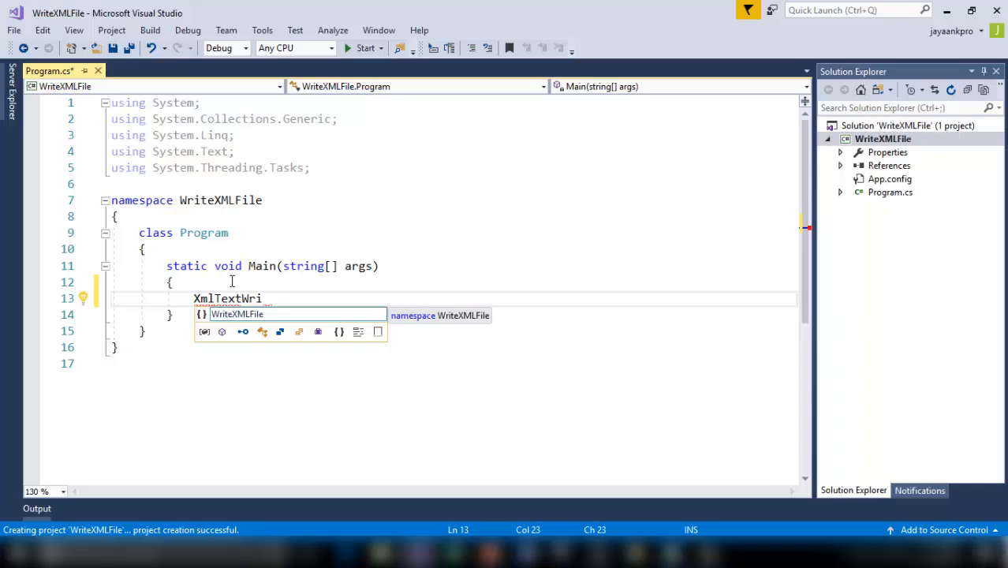
text(ter)
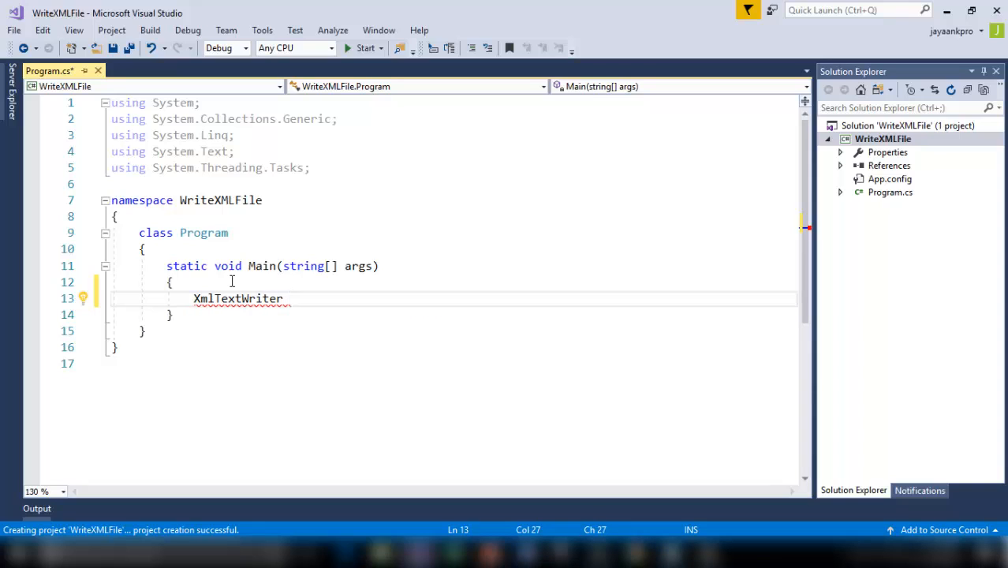
text(xmlWrit)
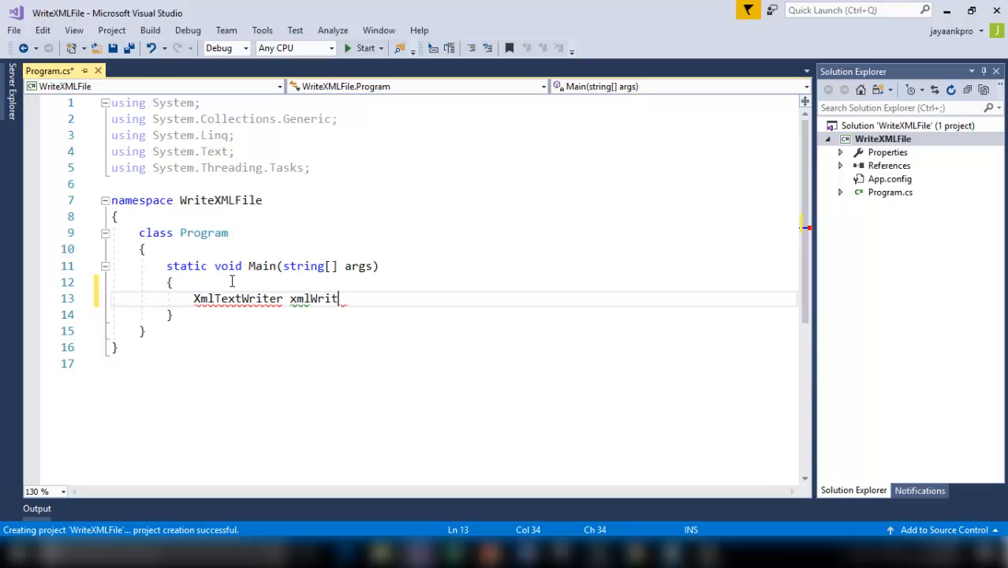
text(er =)
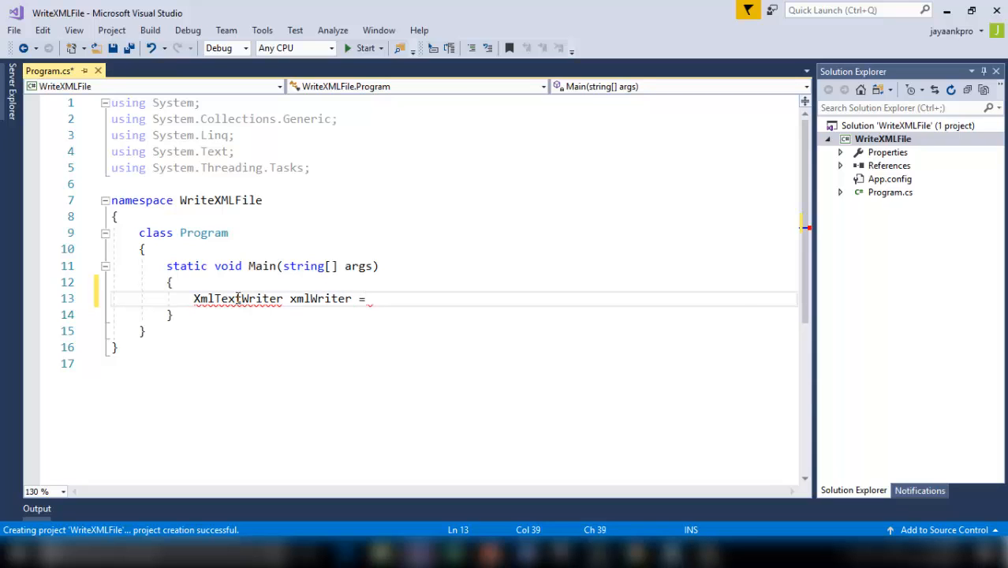
click(211, 315)
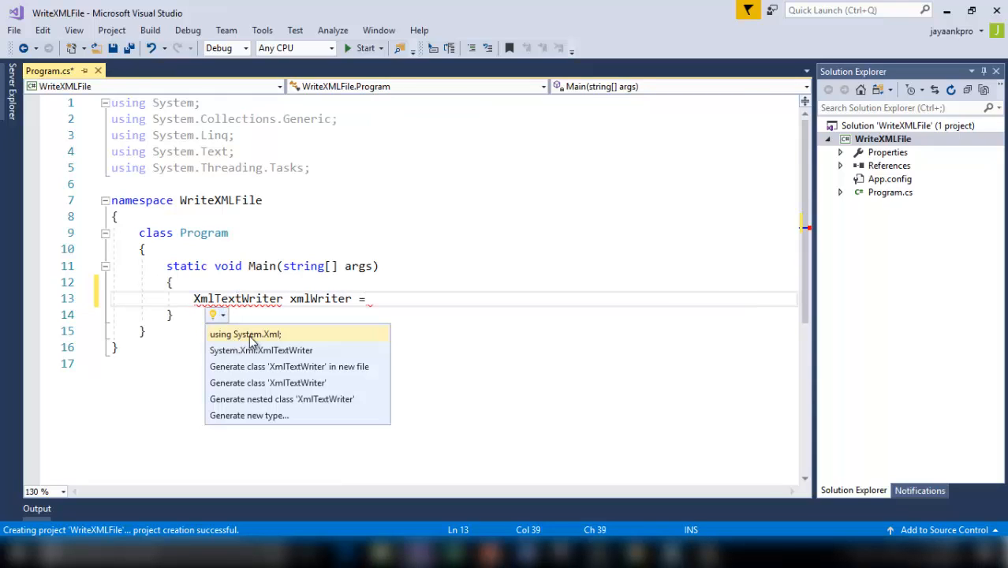
click(244, 335)
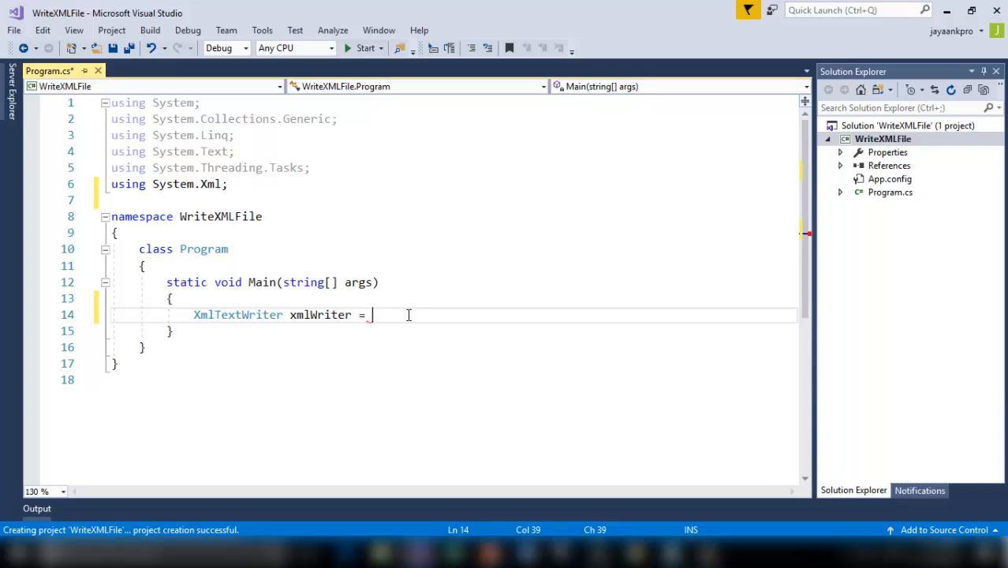
Declare 'string filename = "";' on a new line above the xmlWriter declaration
click(290, 316)
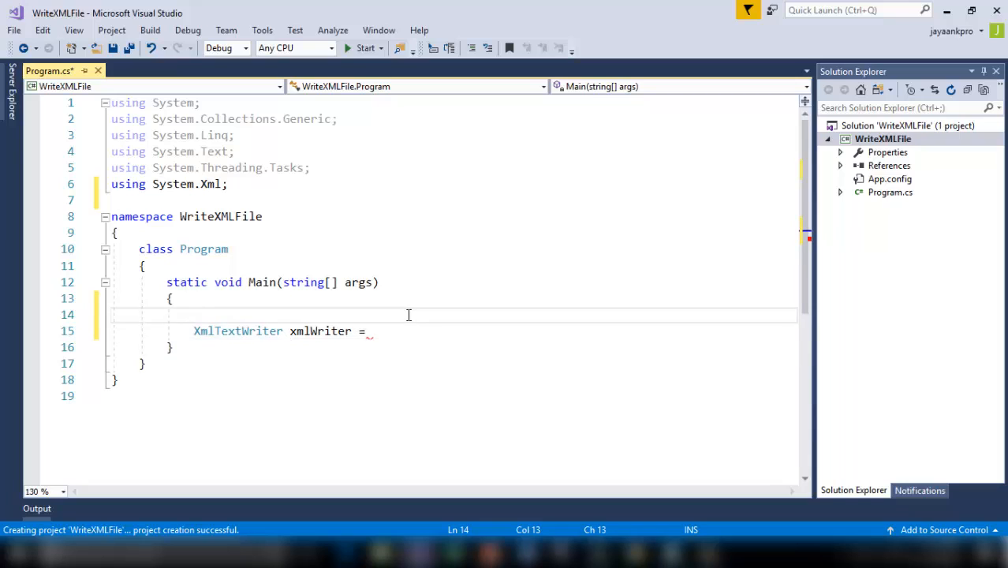
text(string)
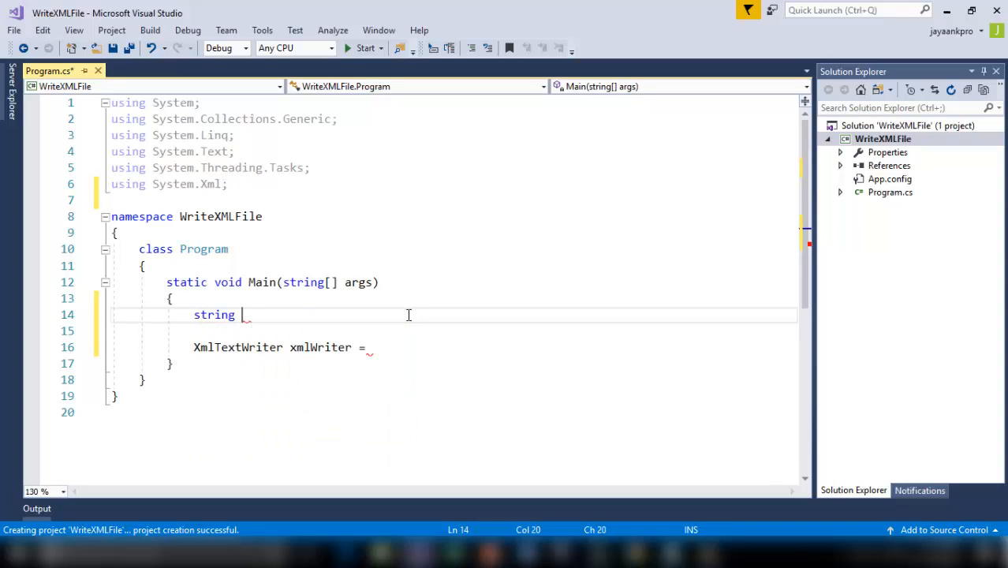
text(filename =)
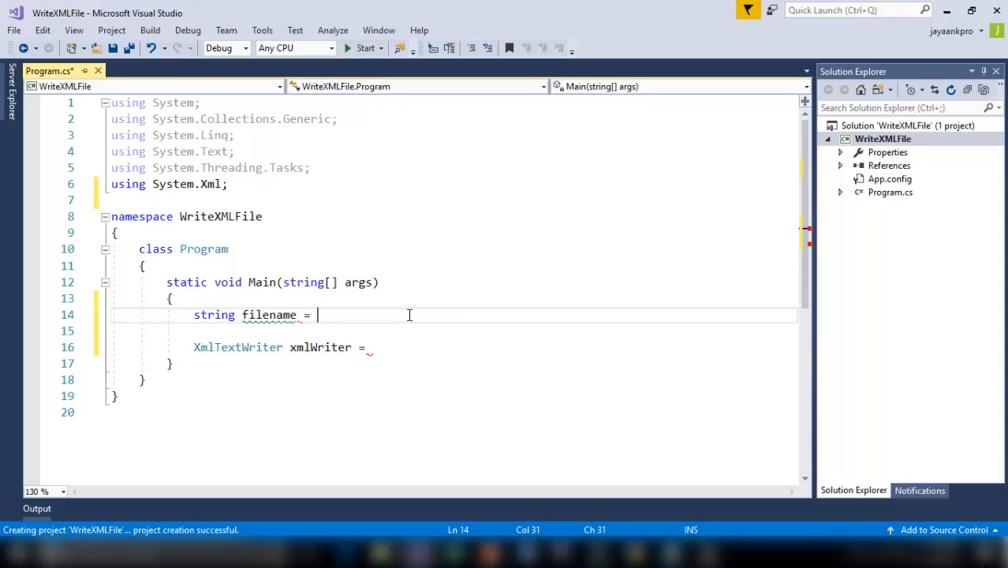
text("")
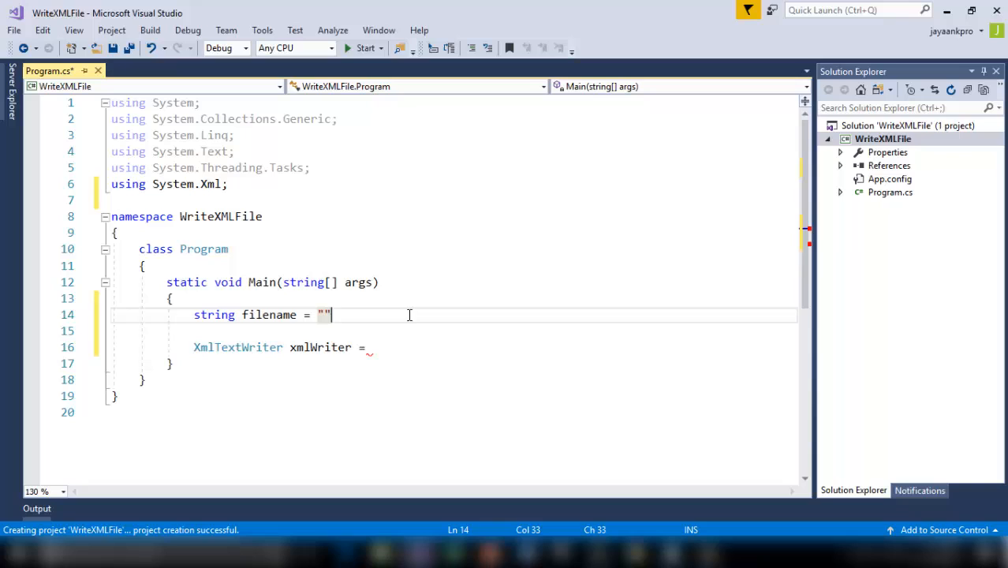
text(;)
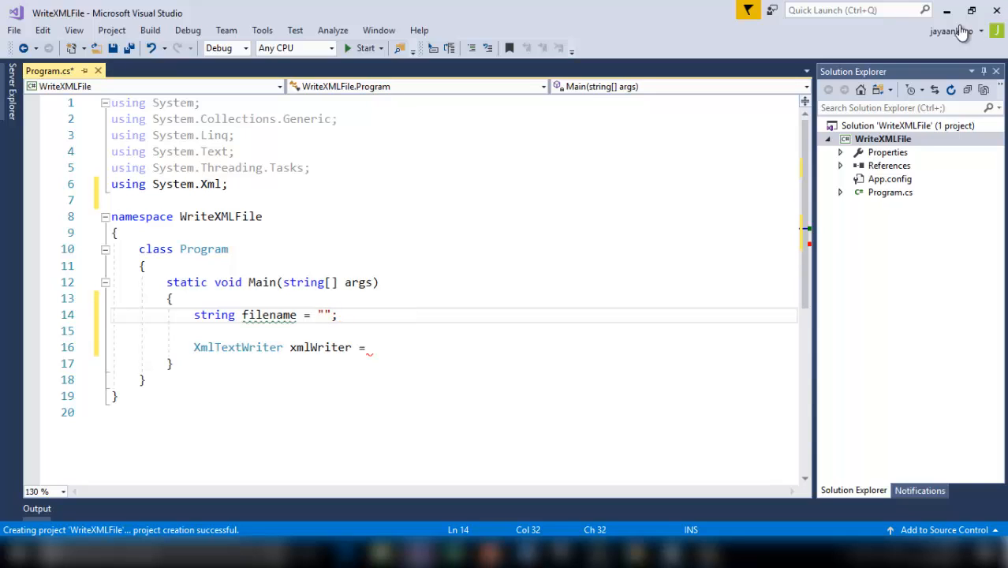
click(324, 315)
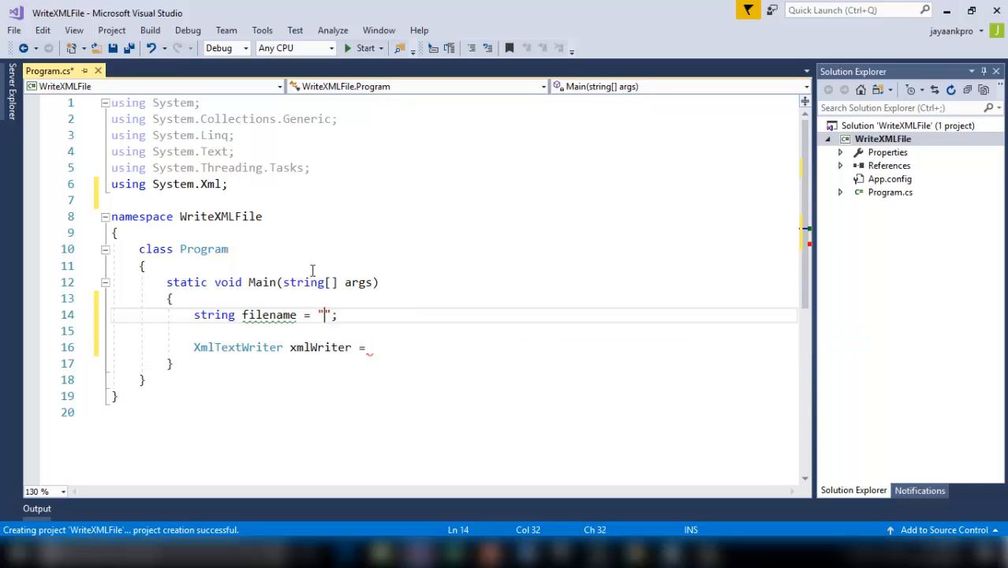
mouse_move(439, 316)
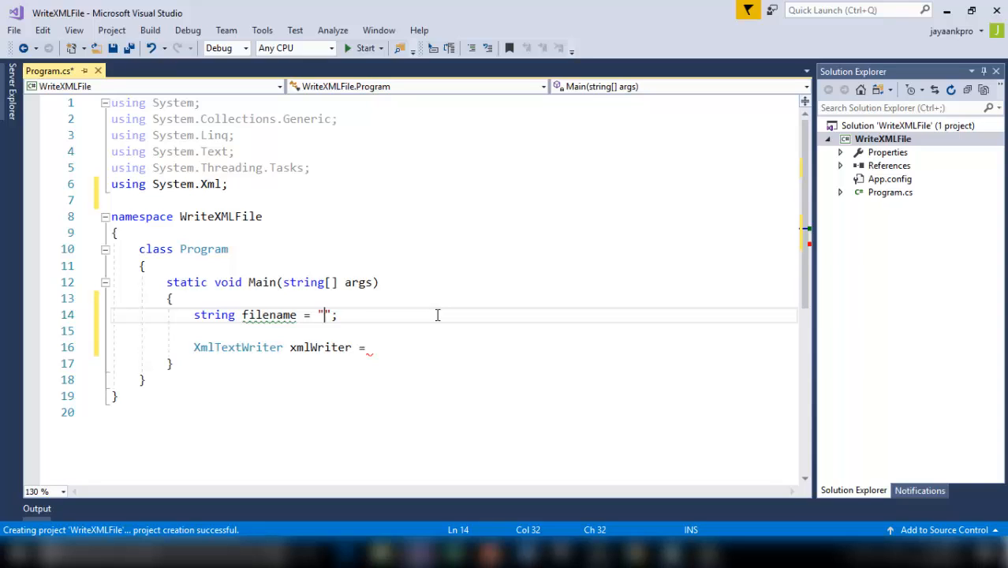
Fill the filename string with the path F:\\Employee.xml
text(F;\\)
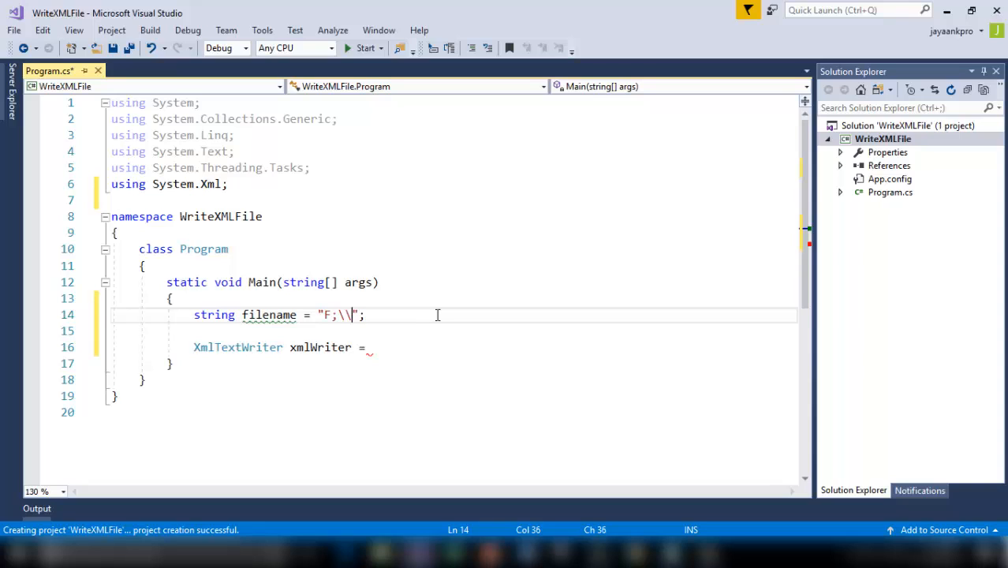
key(BackSpace)
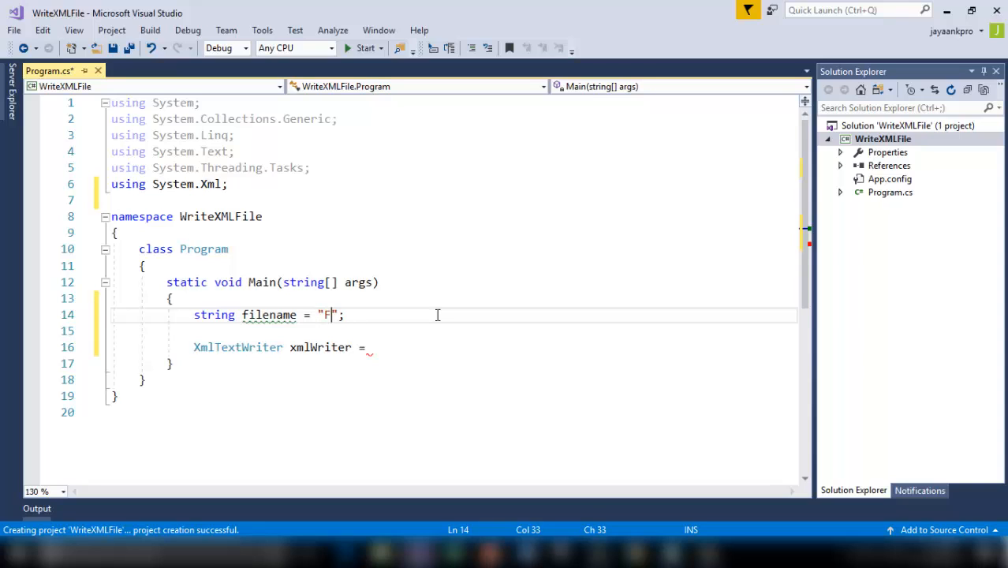
text(:)
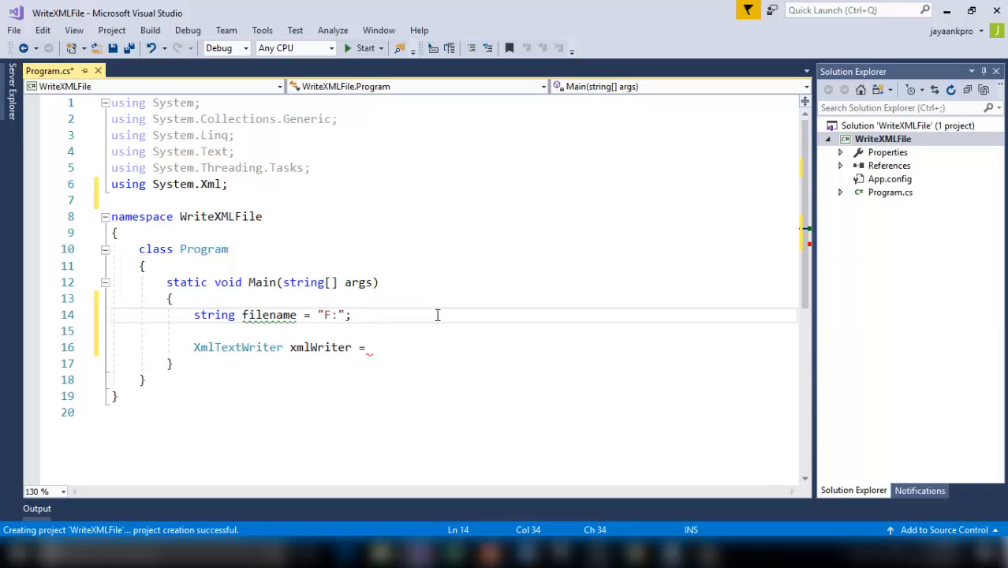
text(\\)
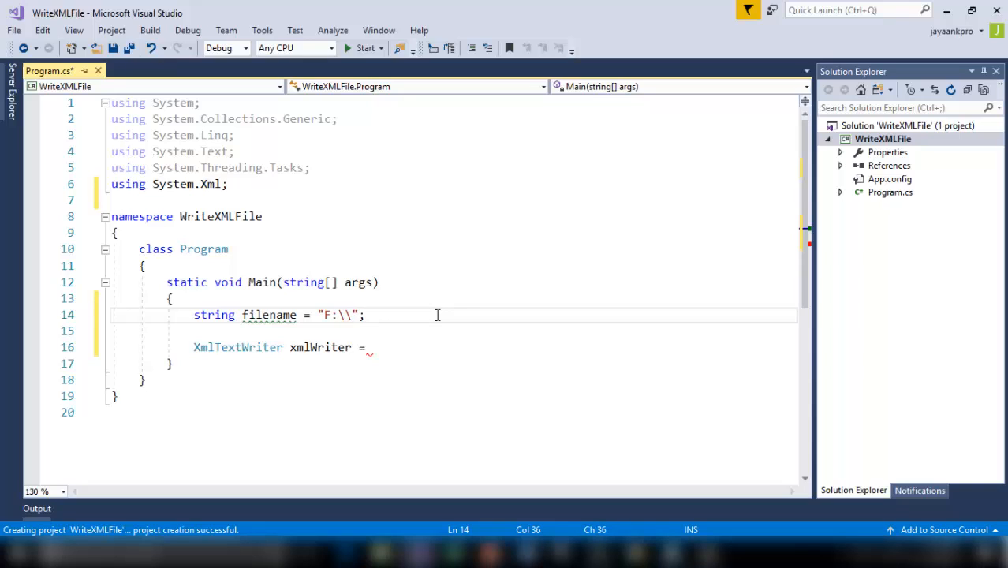
text(Employ)
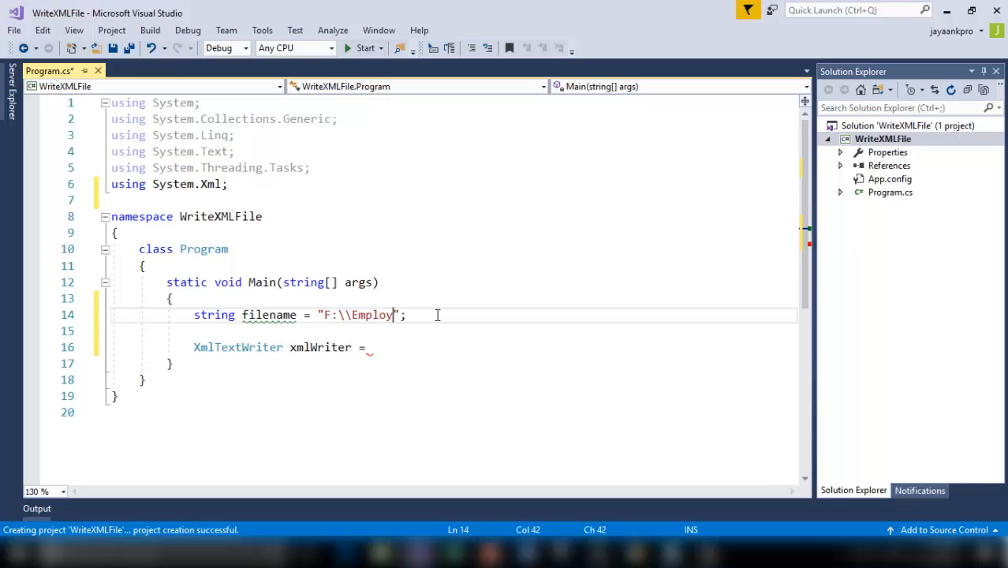
text(ee.x)
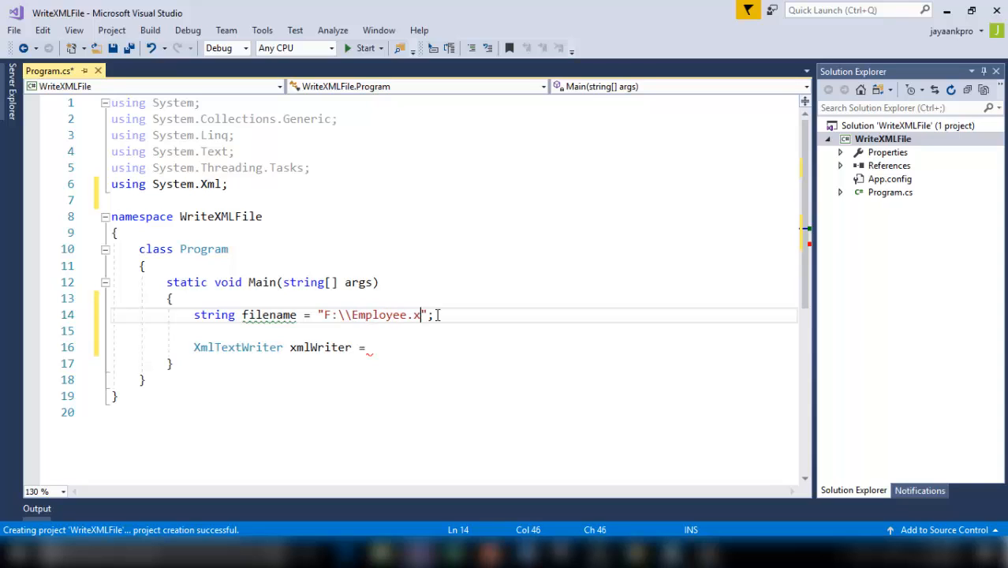
text(ml)
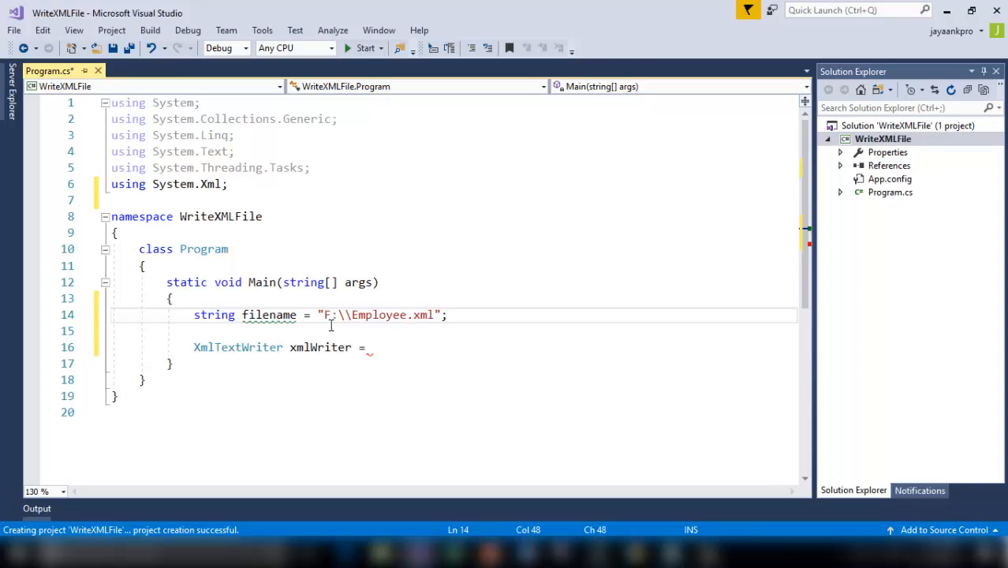
click(352, 332)
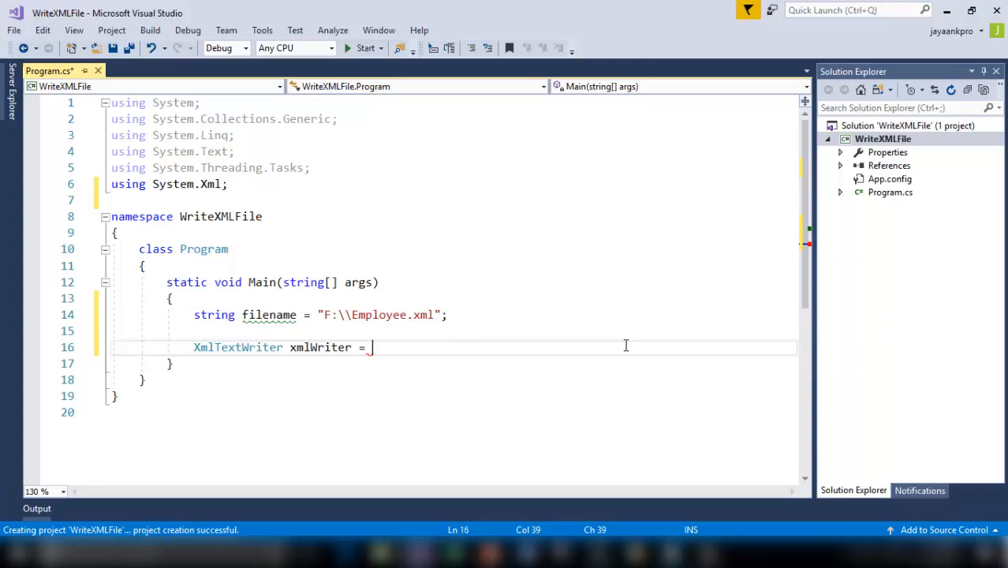
Assign xmlWriter a new XmlTextWriter instance
text(new)
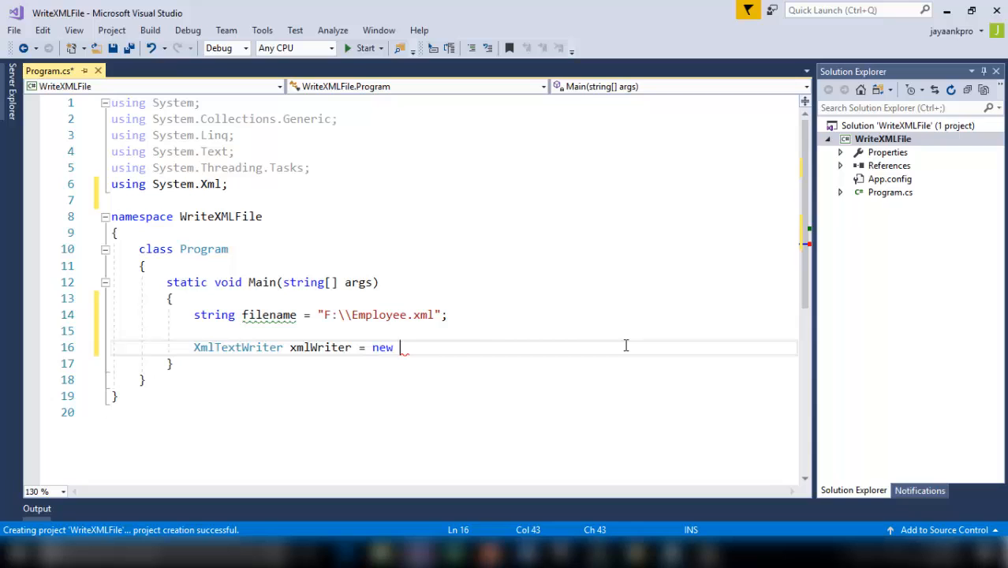
text(Xml)
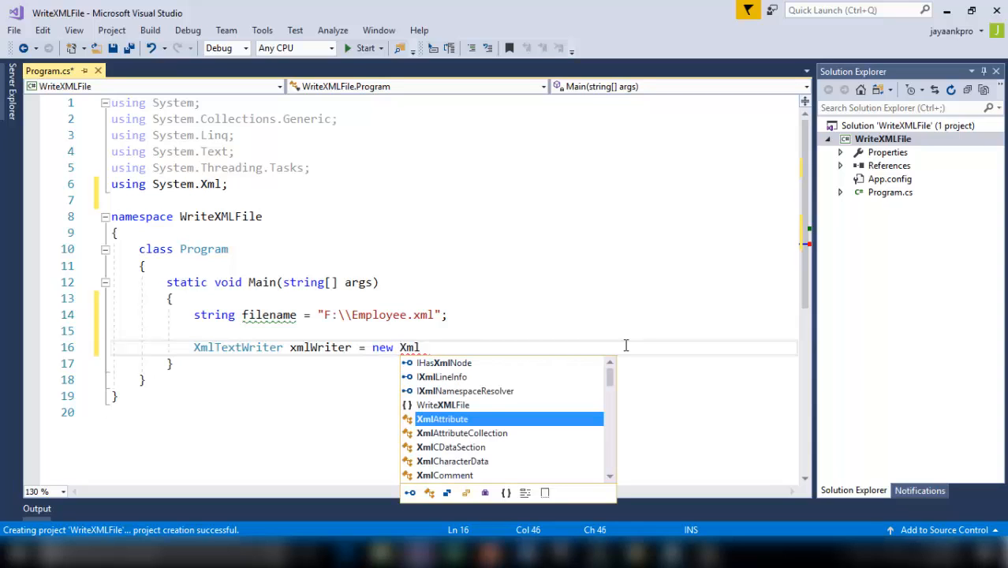
text(Text)
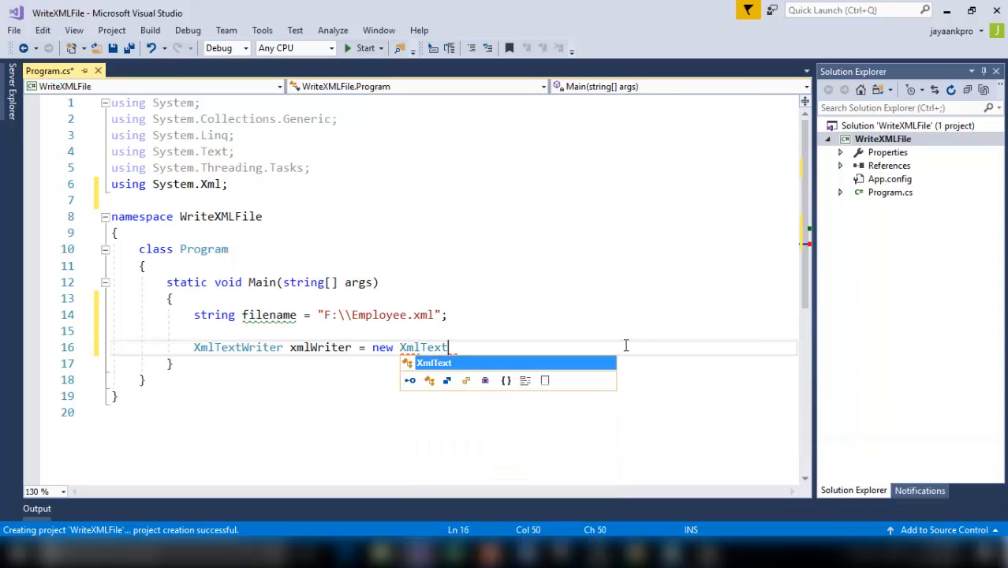
text(Write ()
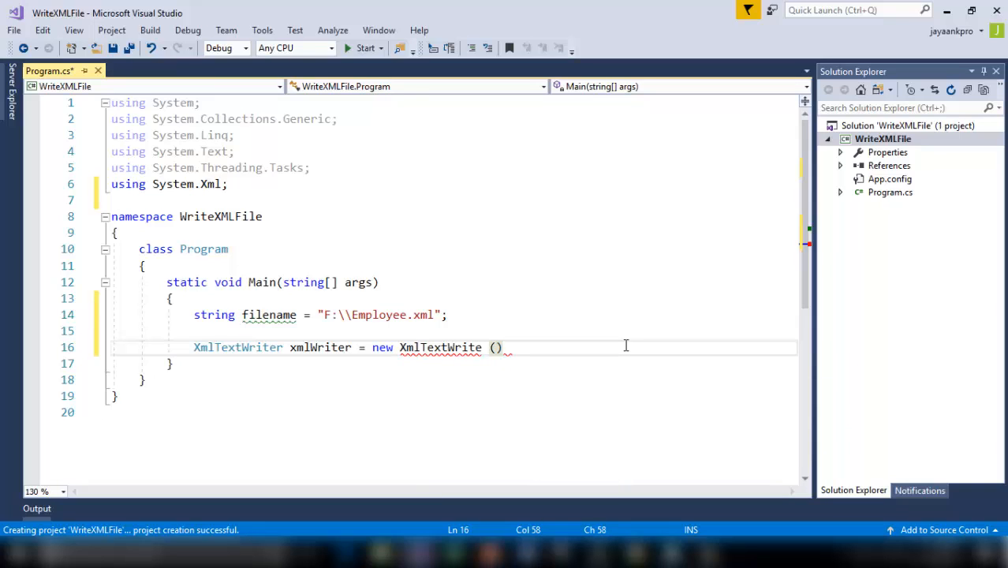
text(;)
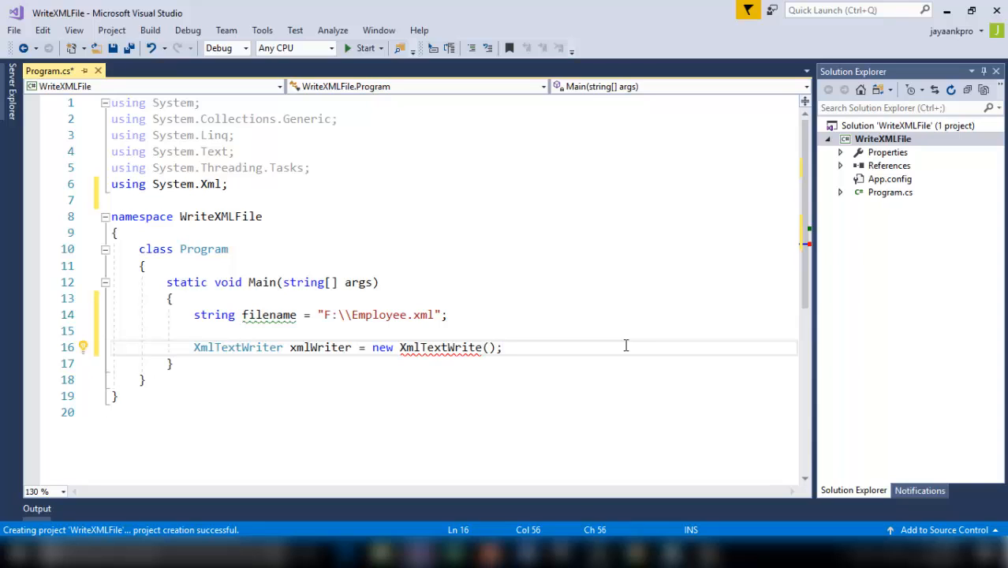
text(r)
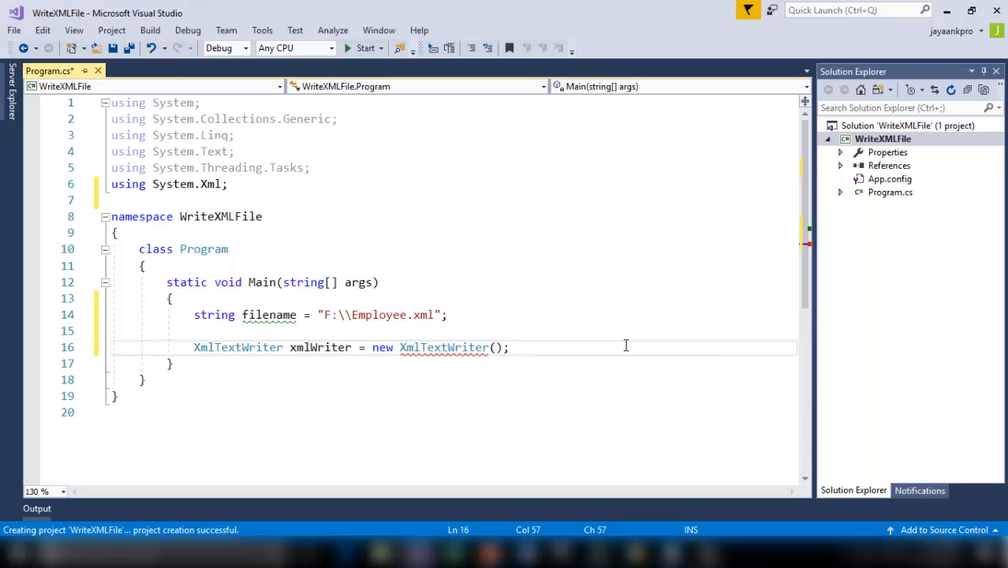
Pass filename and System.Text.Encoding.UTF8 to the XmlTextWriter constructor
text(filename)
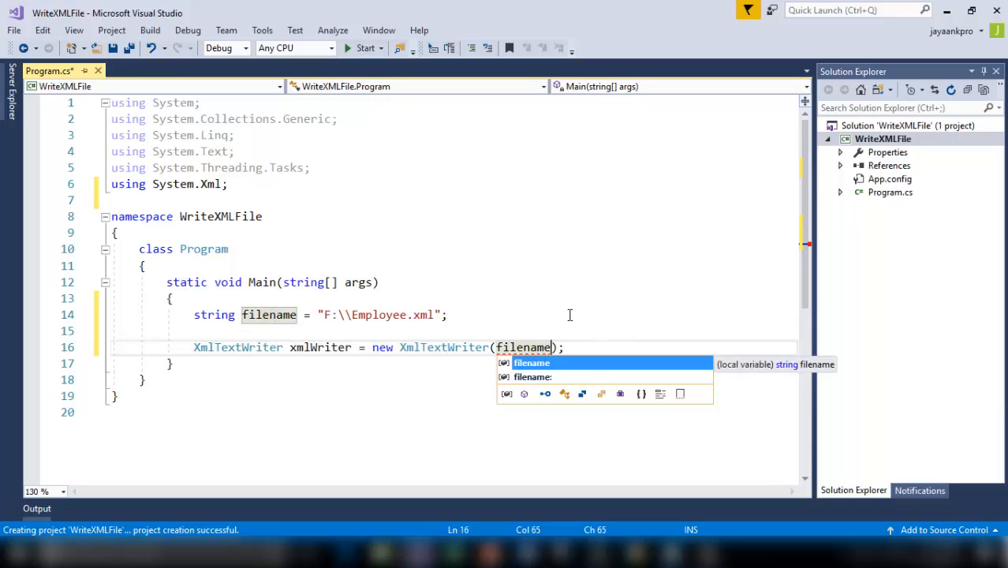
text(, Syste)
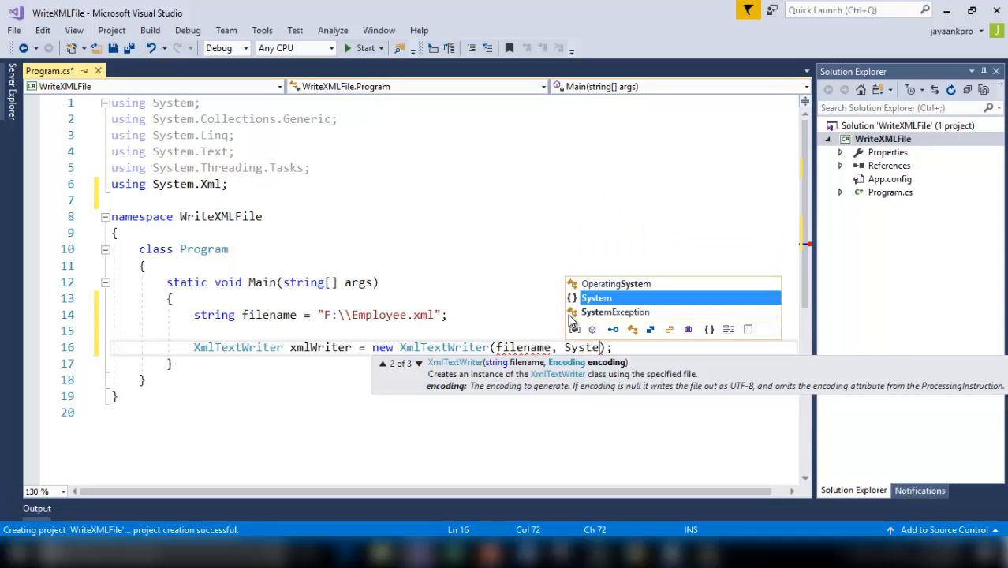
text(m.Text)
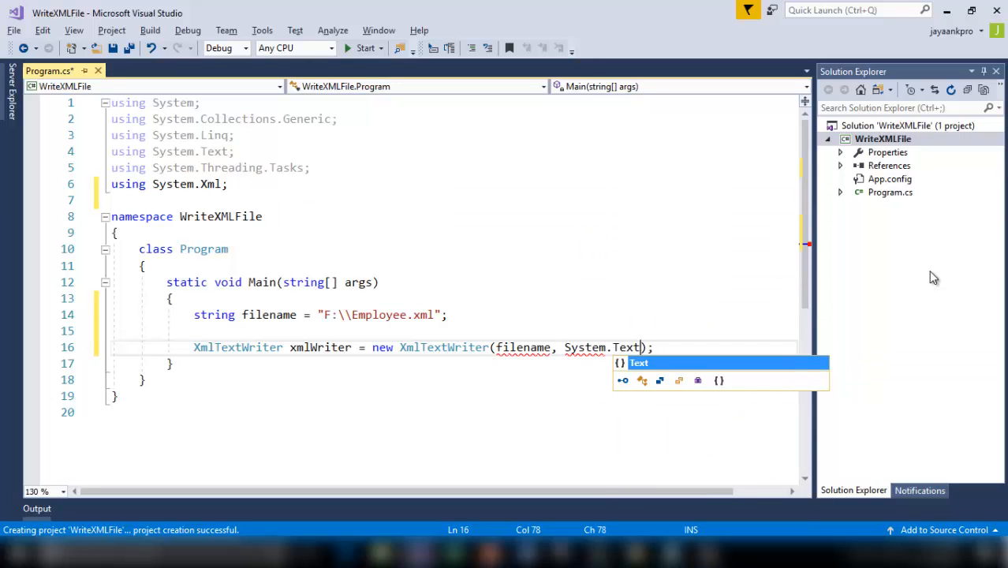
text(.Encoding.)
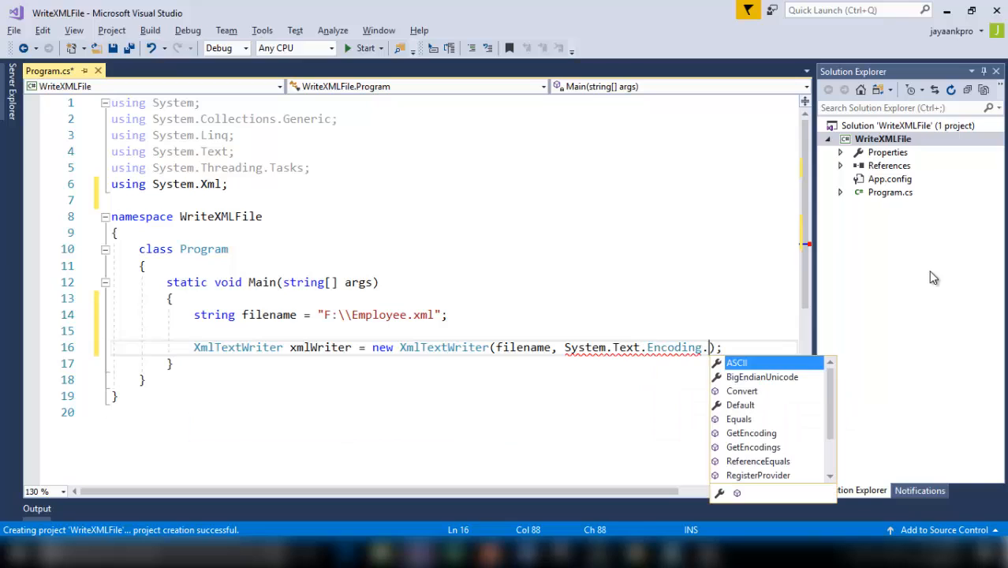
text(UTF8)
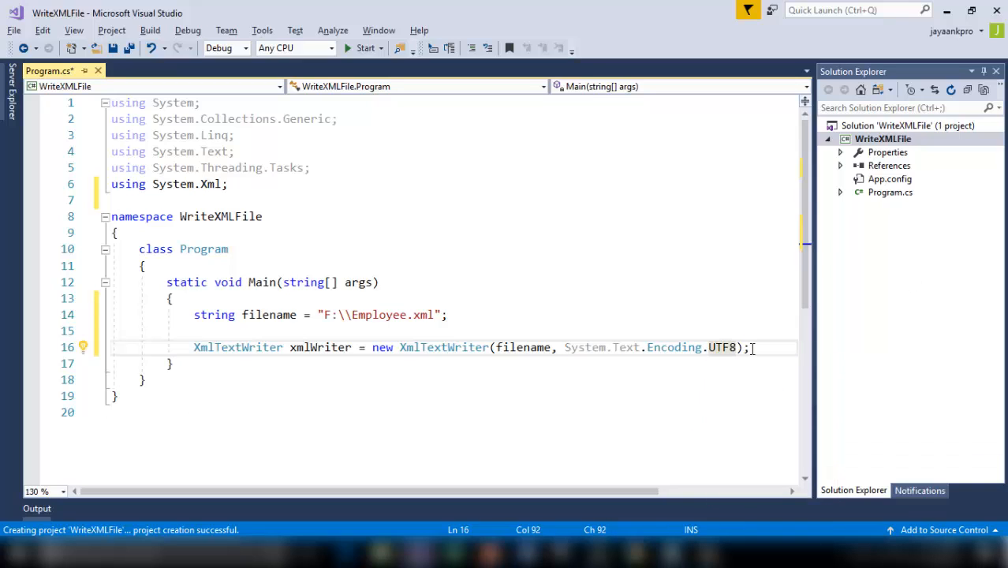
drag(559, 348, 750, 347)
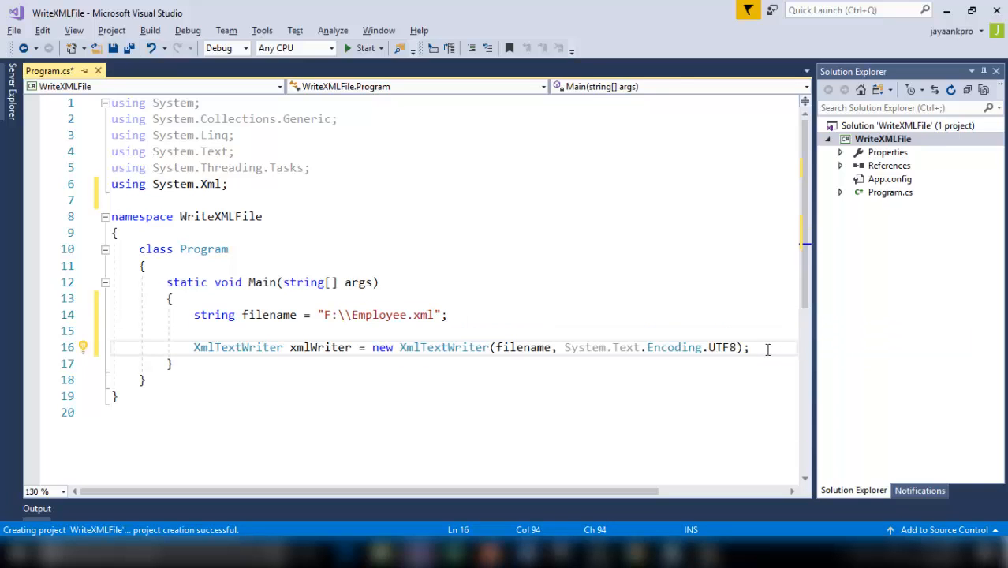
key(enter)
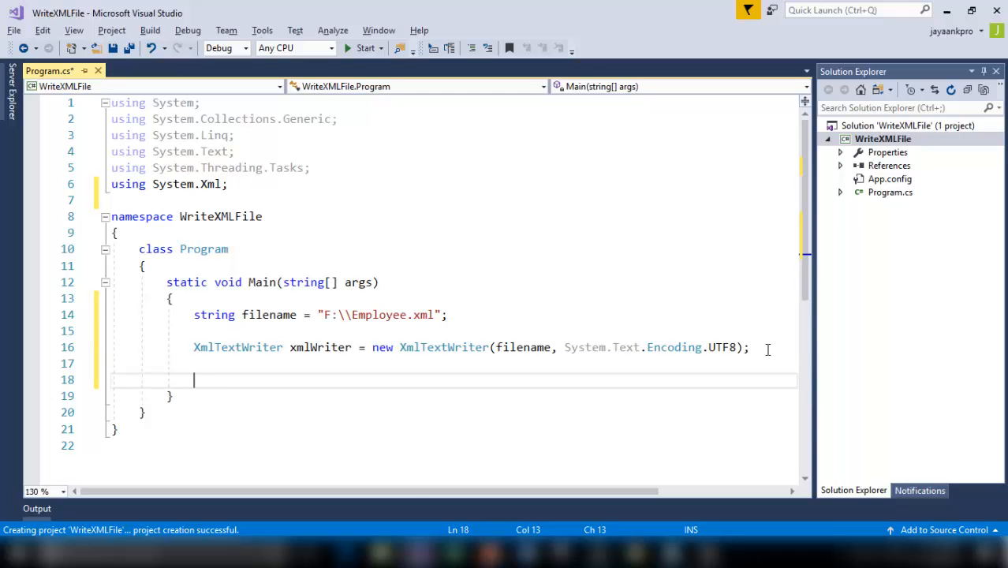
Set xmlWriter.Formatting to Formatting.Indented
text(Xml)
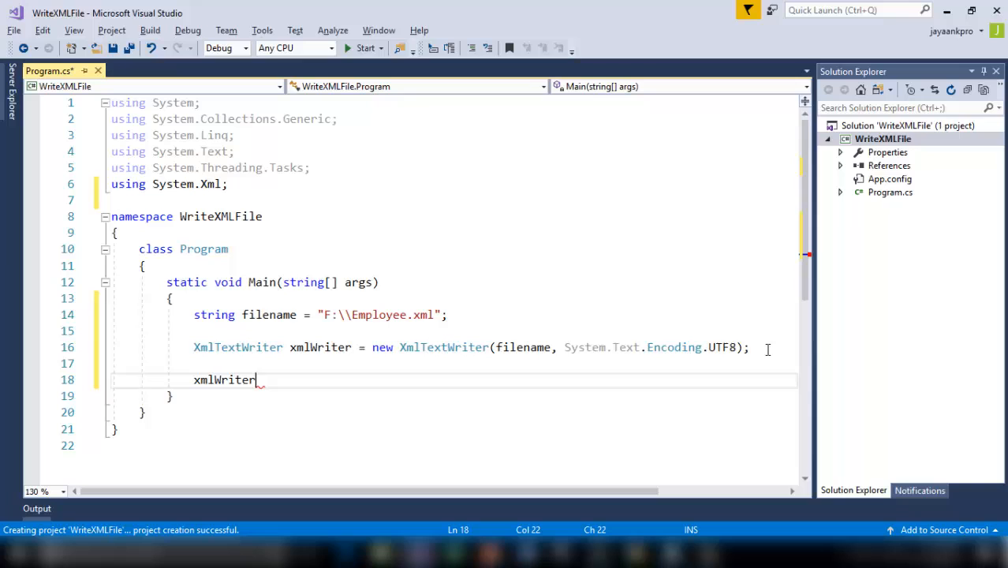
text(.Formatting)
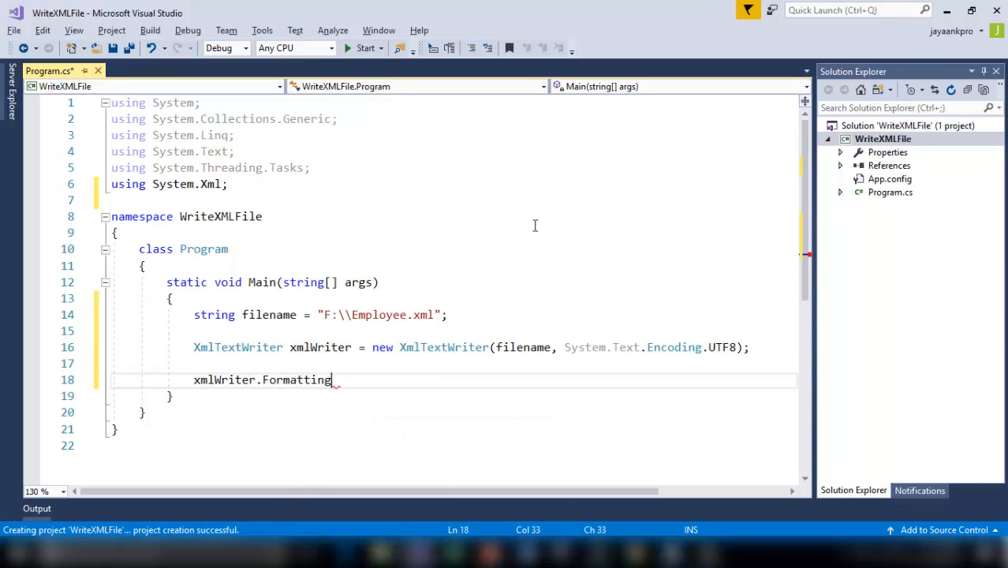
text(=)
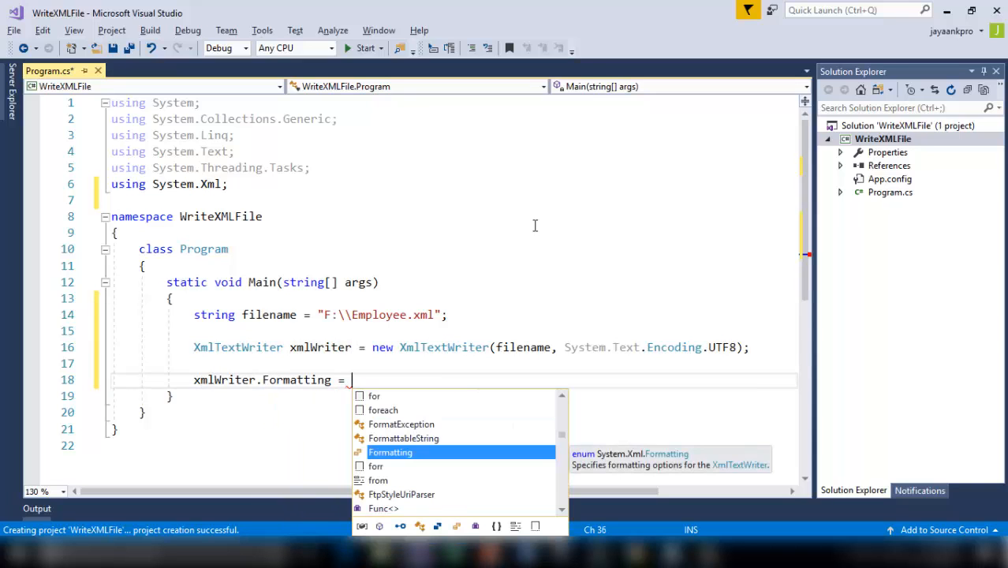
text(Formatting.Indented;)
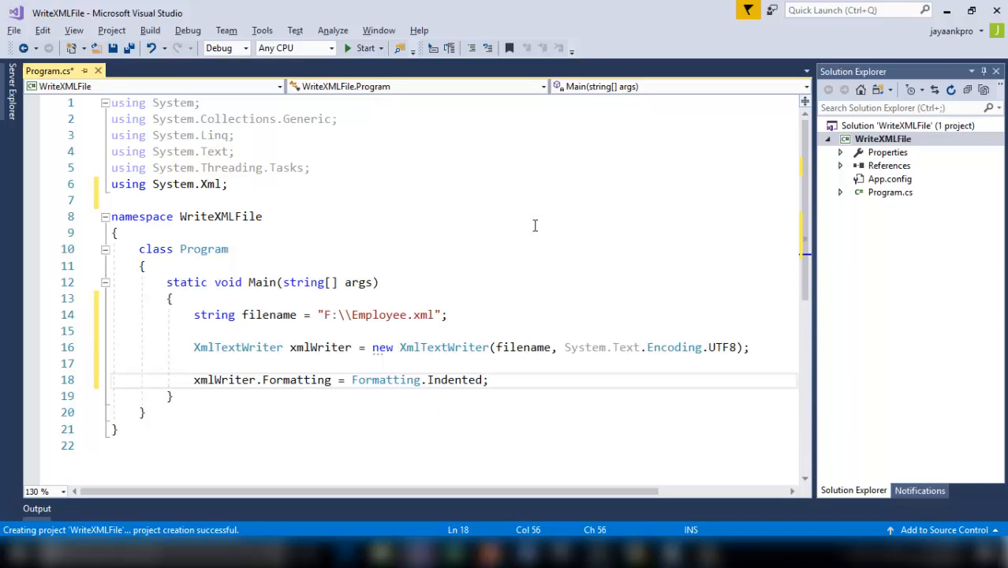
mouse_move(433, 385)
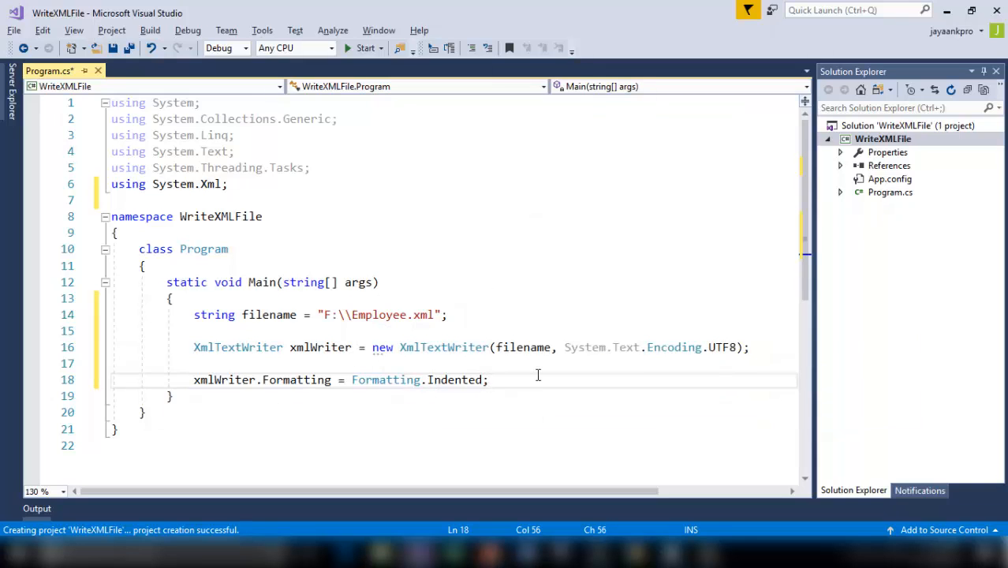
Call xmlWriter.WriteStartDocument() to begin the XML document
text(xmlWriter)
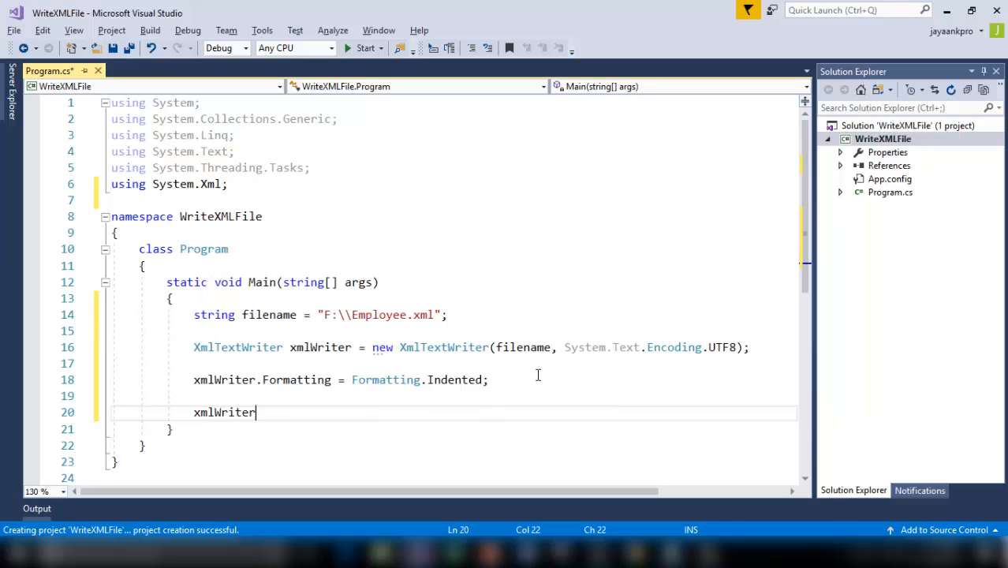
text(.)
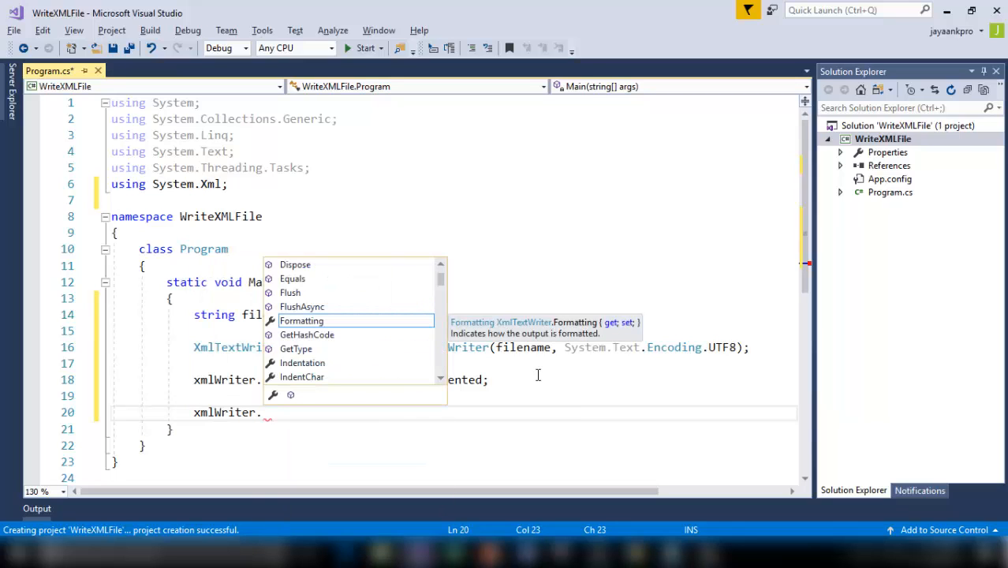
text(Wr)
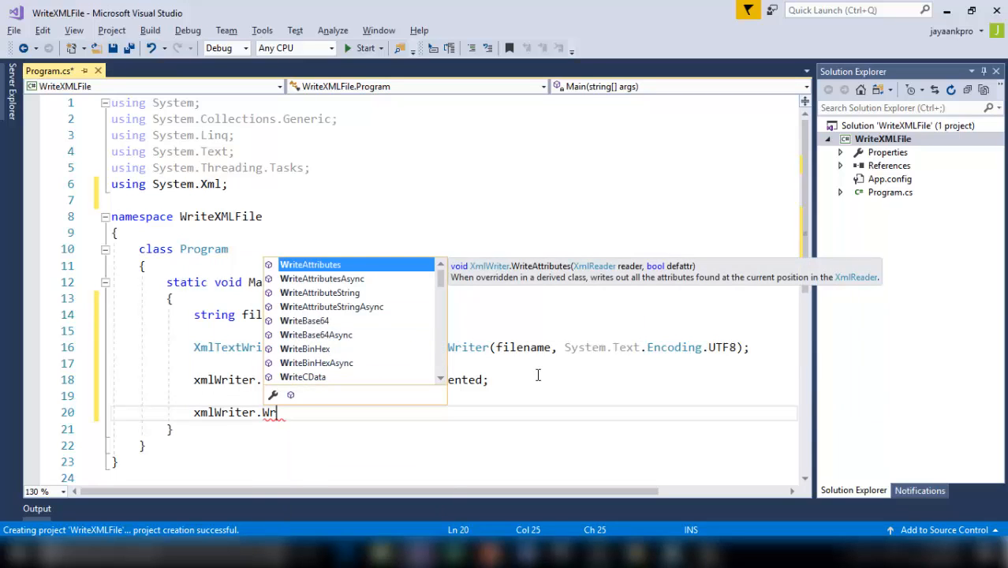
text(i)
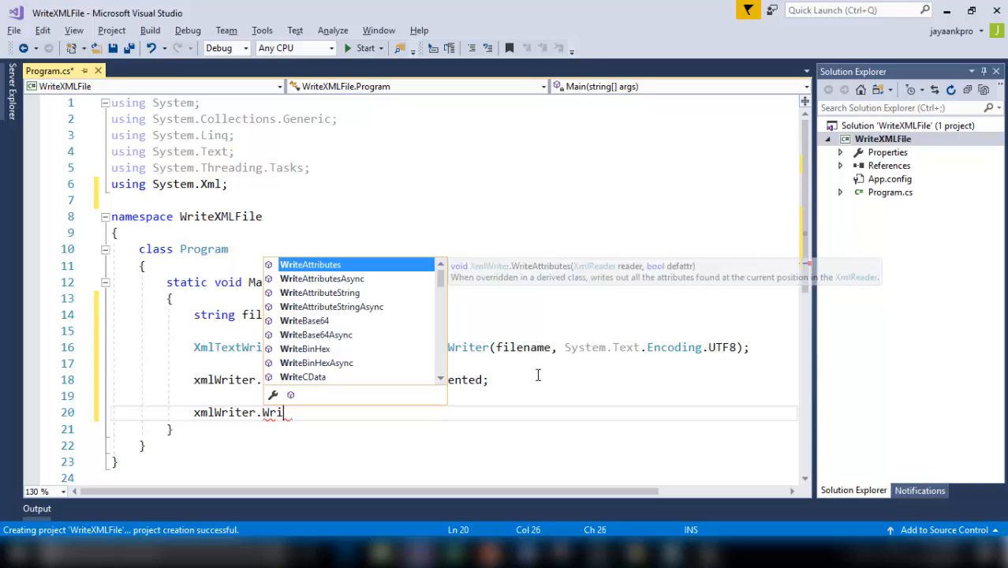
text(teStartDocument();)
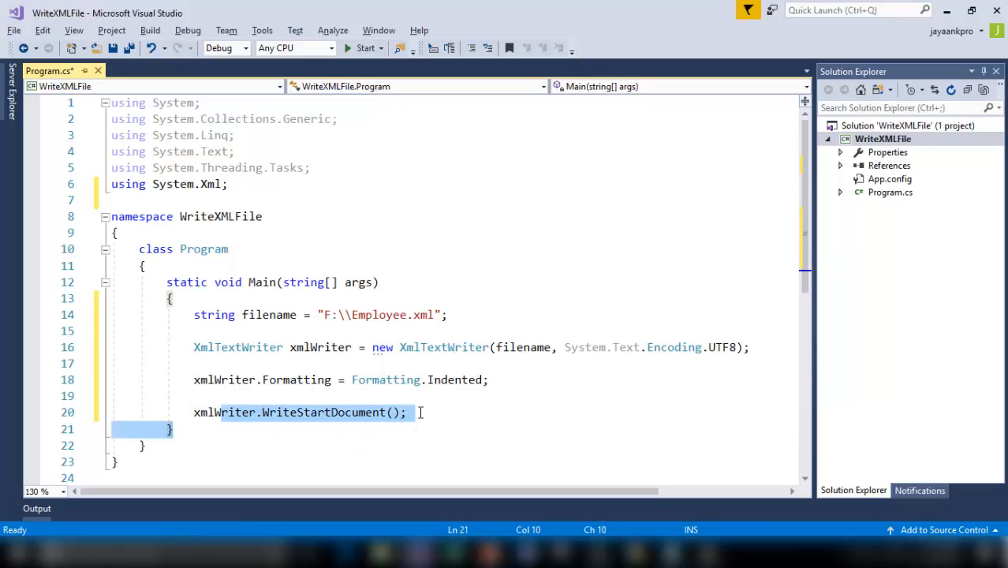
click(407, 411)
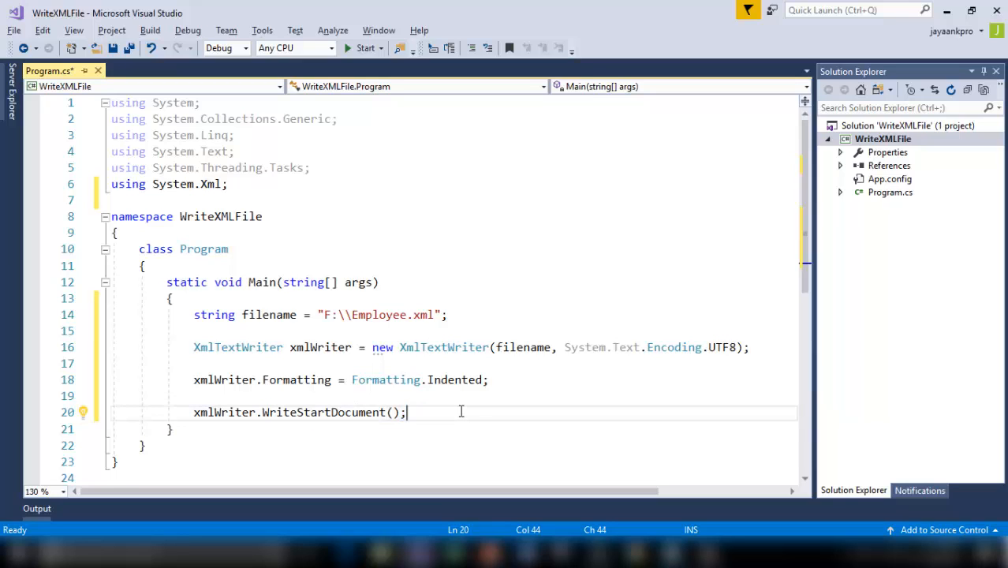
text(xmlWriter)
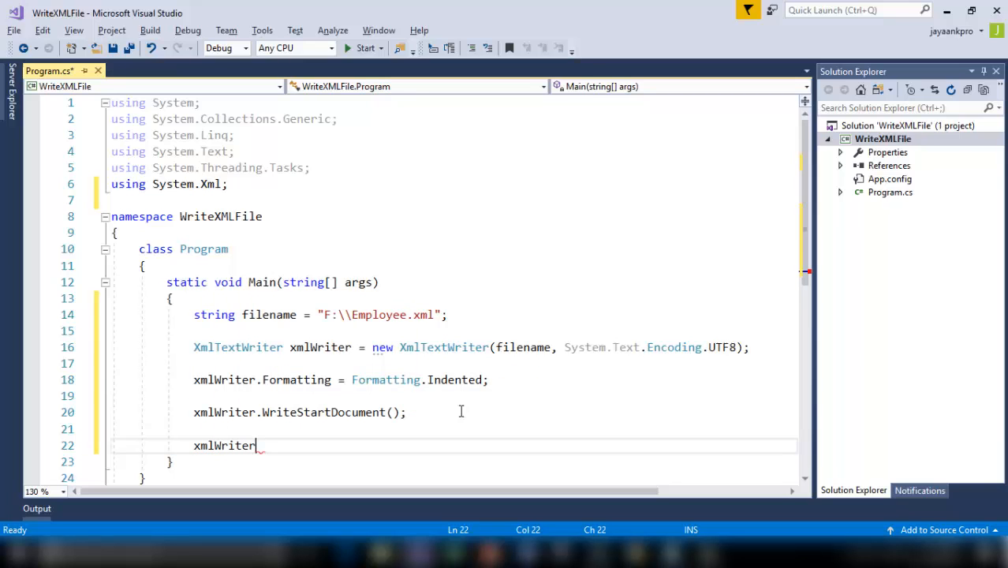
Add xmlWriter.WriteComment("Creating an XML file using C#")
text(.Wr)
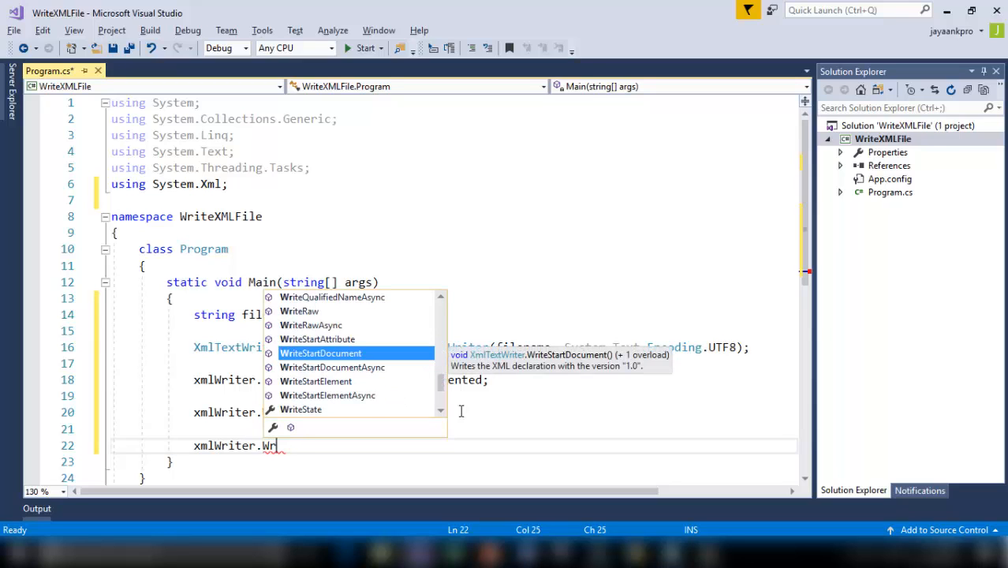
text(C)
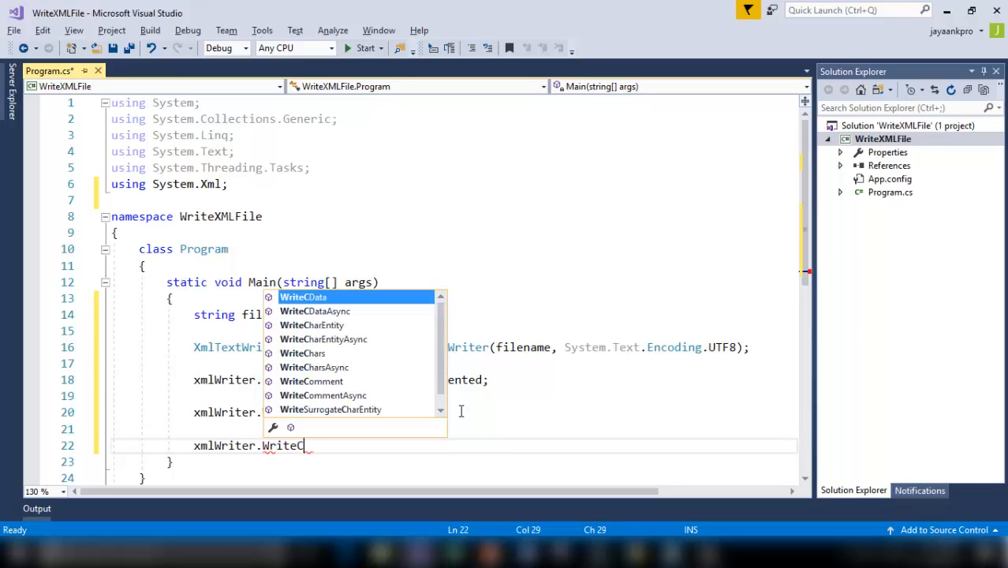
text(omment)
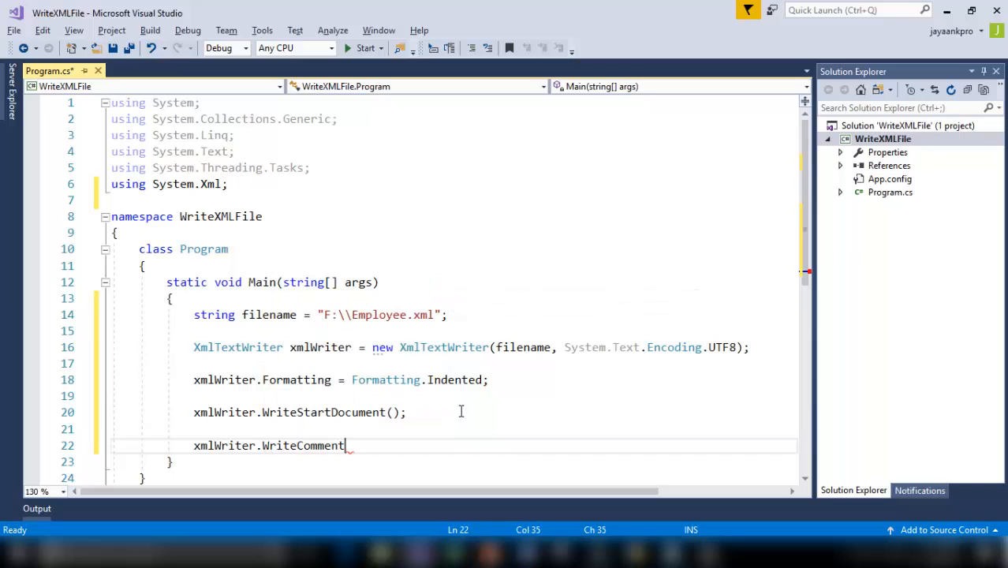
text(();)
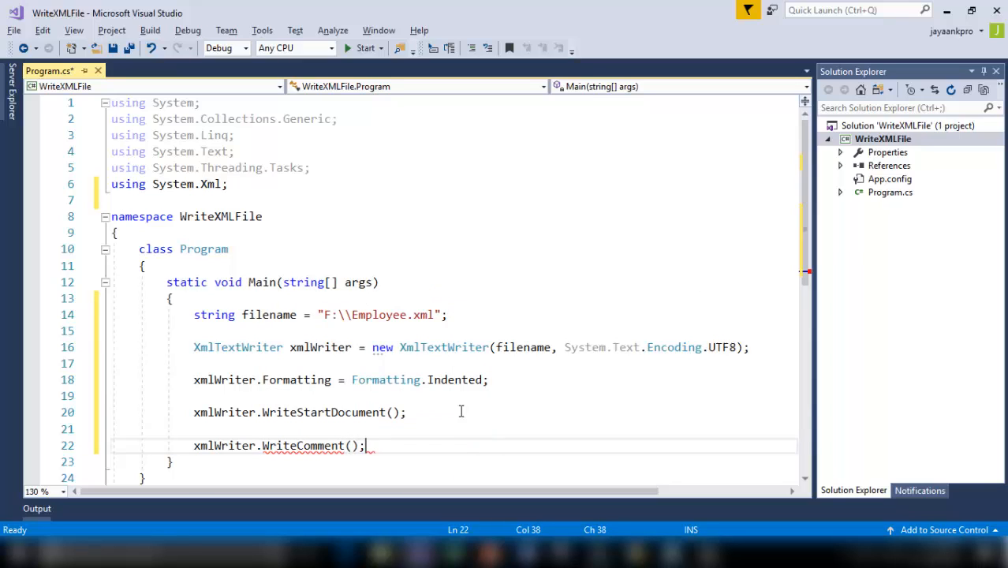
text("")
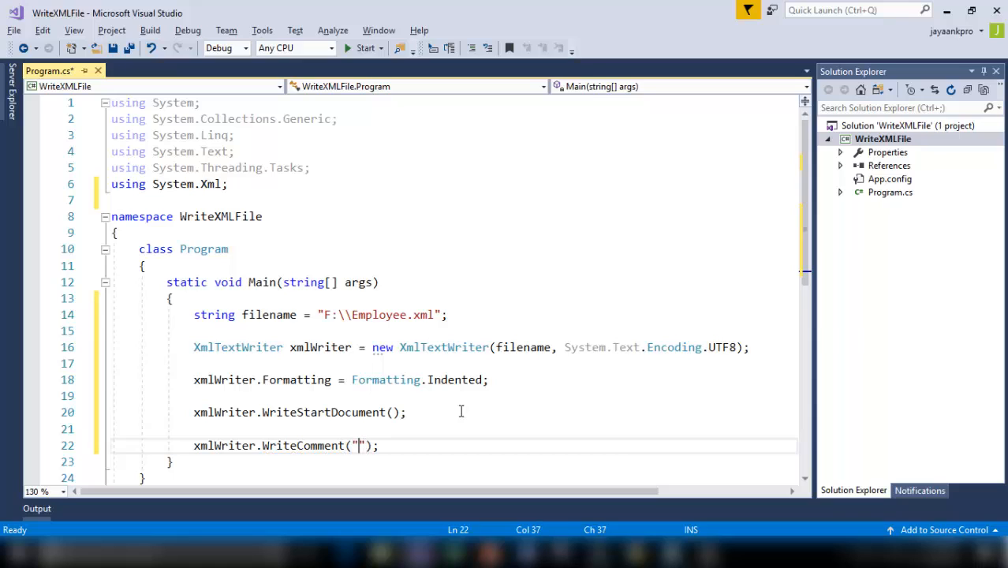
text(Creating an)
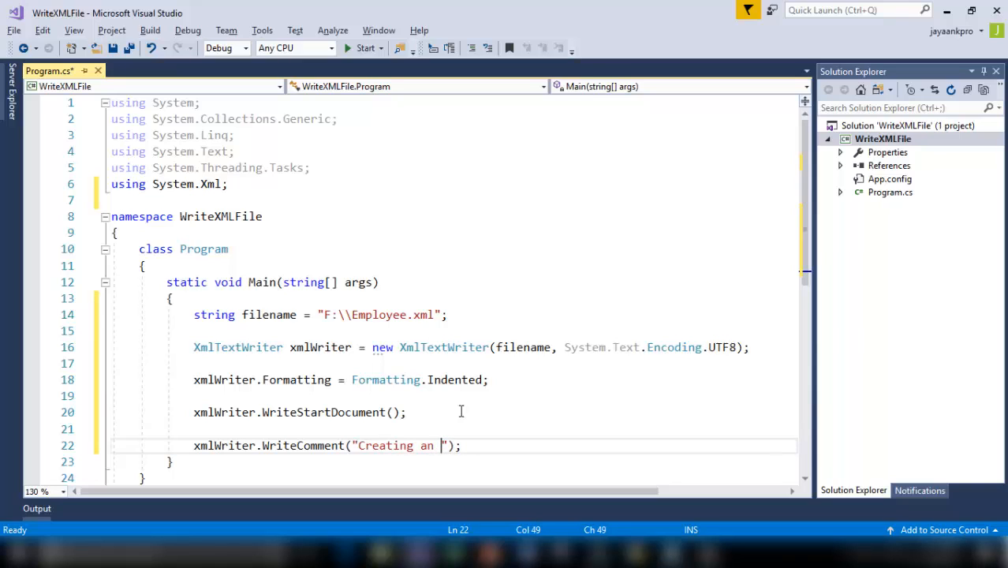
text(E)
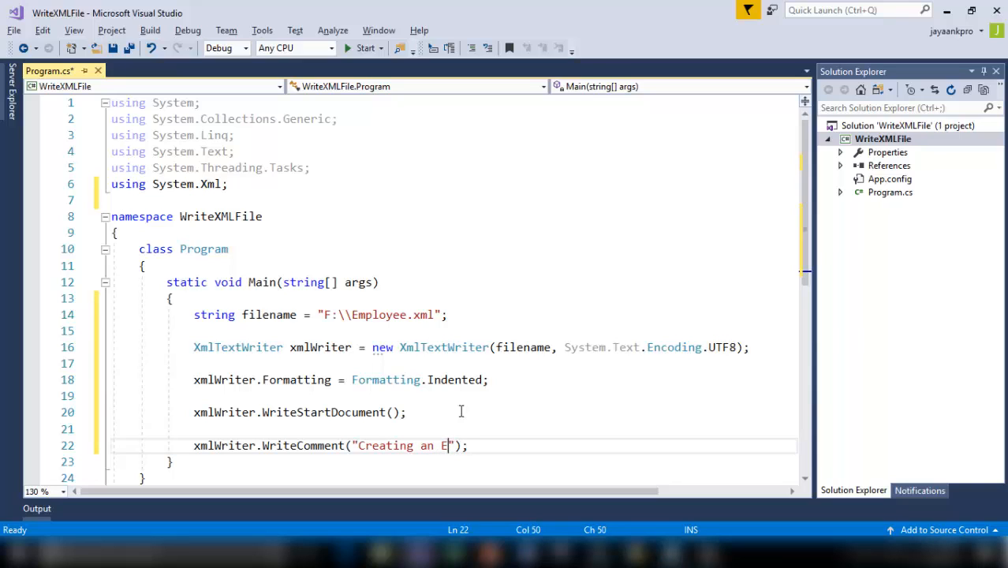
text(XML fil)
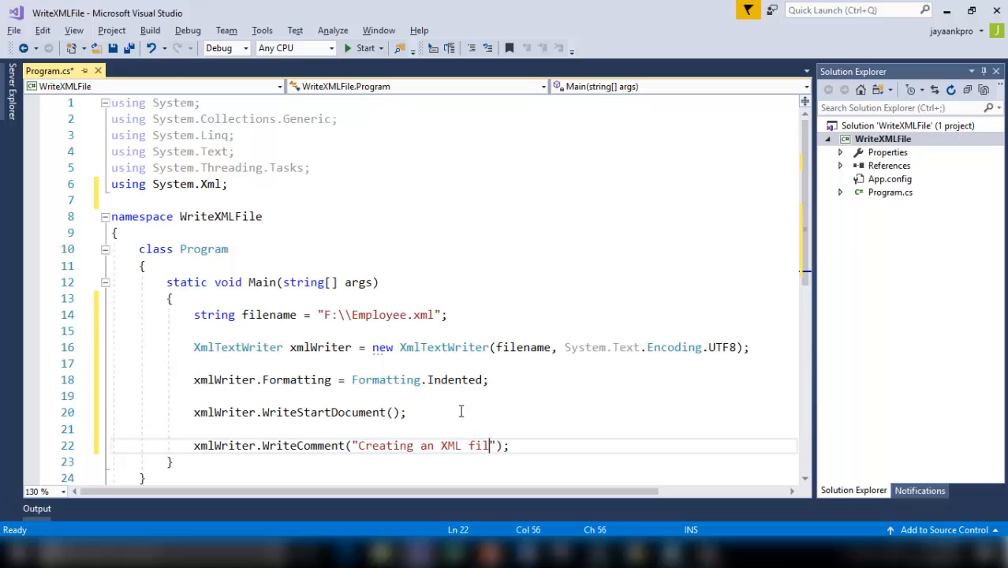
text(using C)
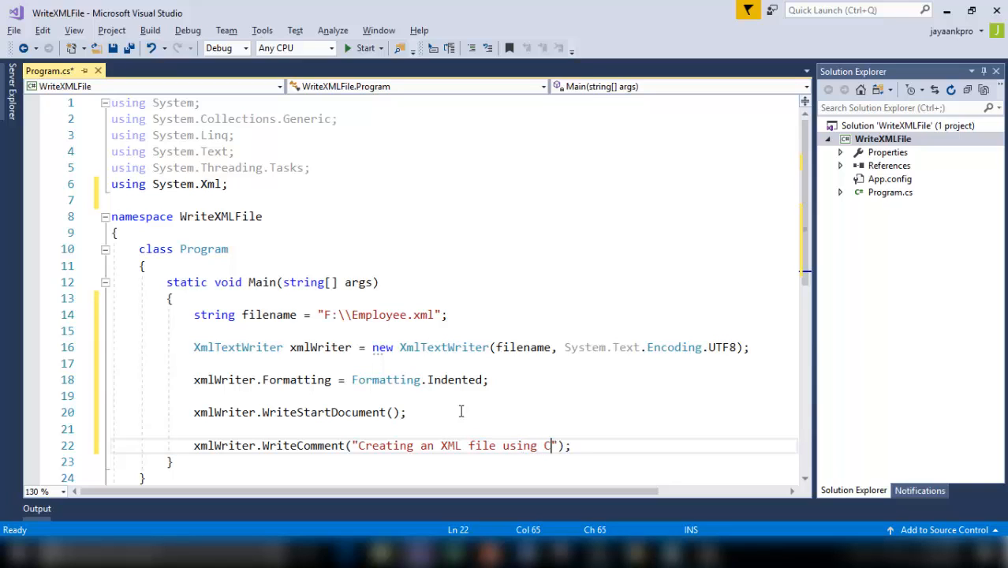
text(#)
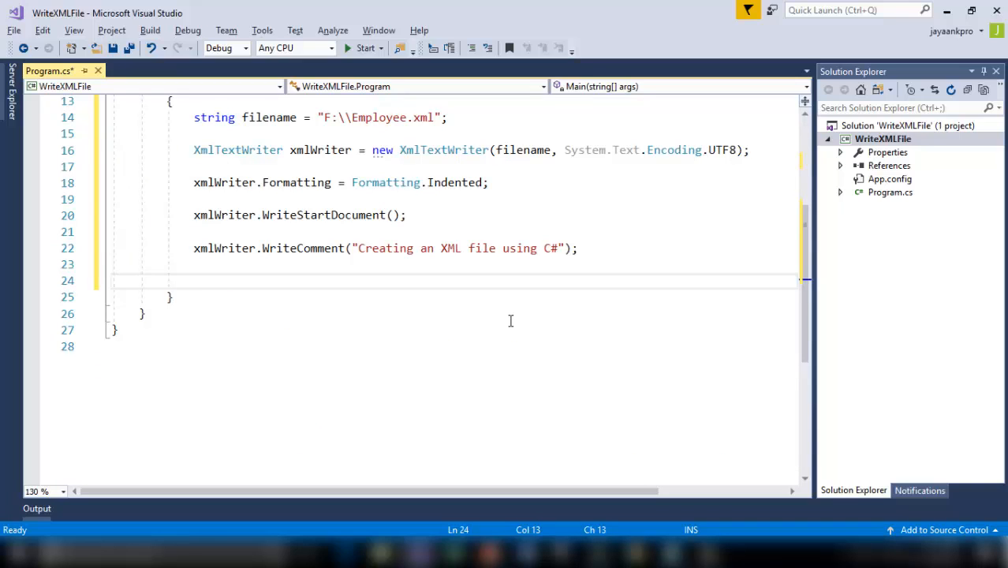
Add xmlWriter.WriteStartElement("Employee") and begin a for loop below it
text(xml)
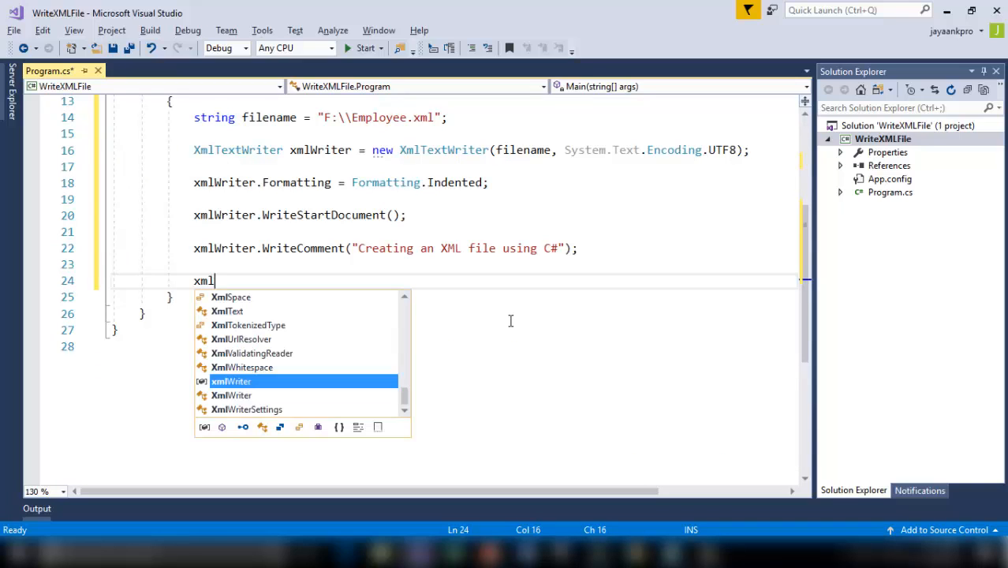
text(Writer.)
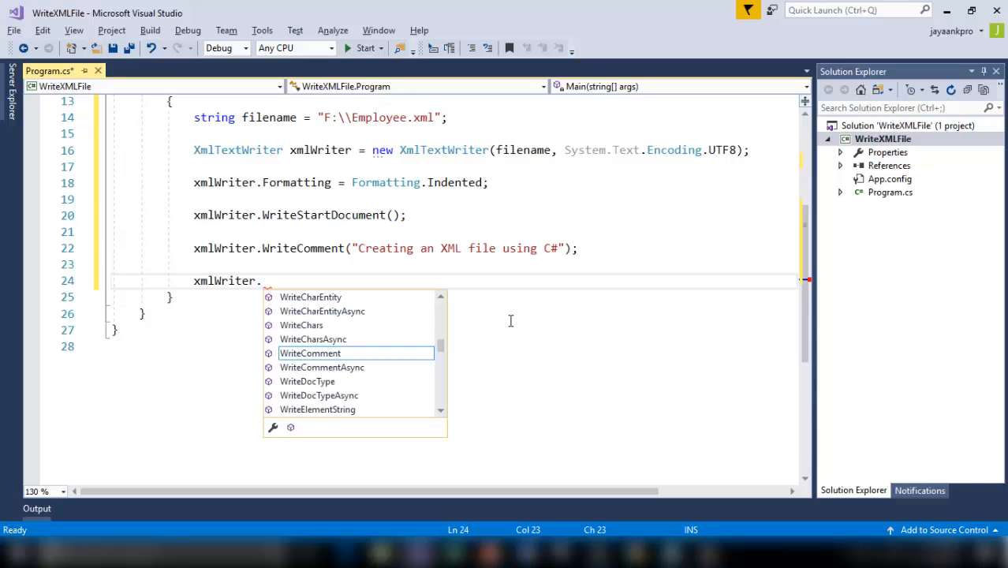
text(S)
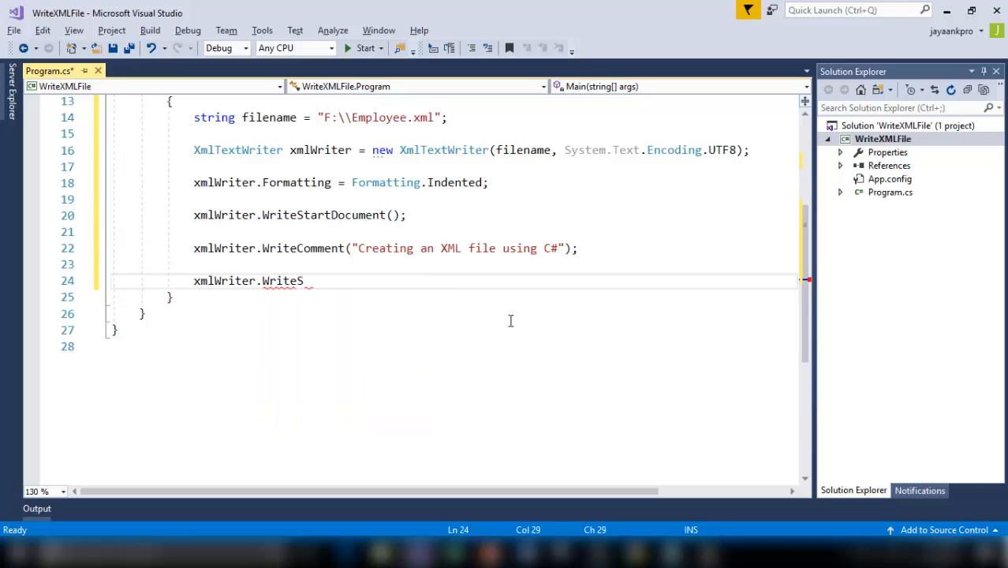
text(tartElement();)
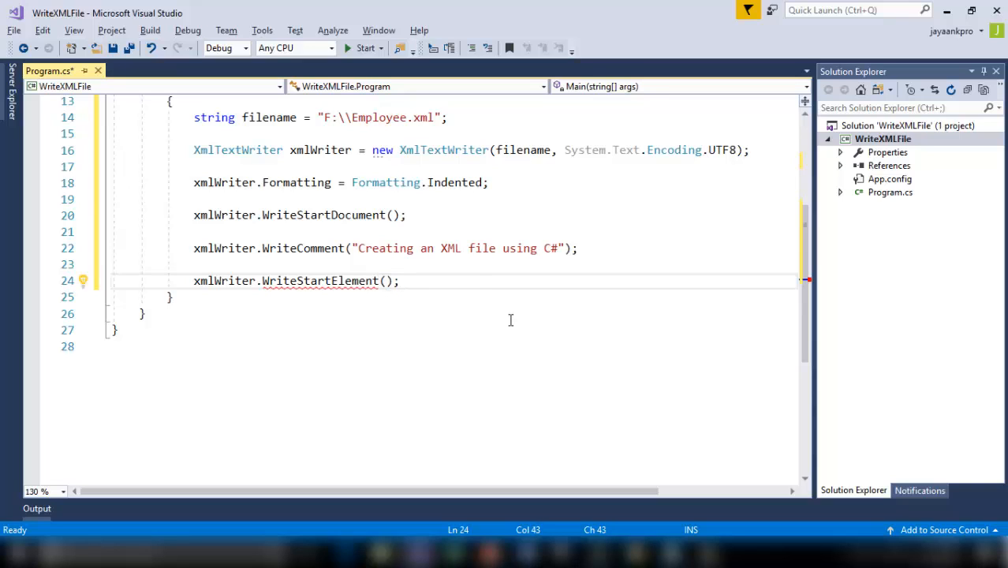
text(")
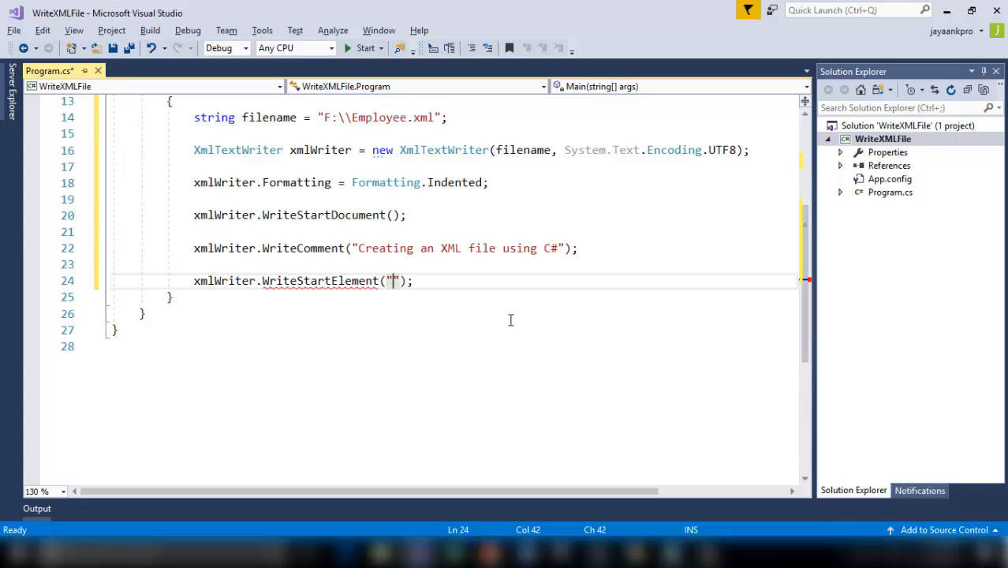
text(Empl)
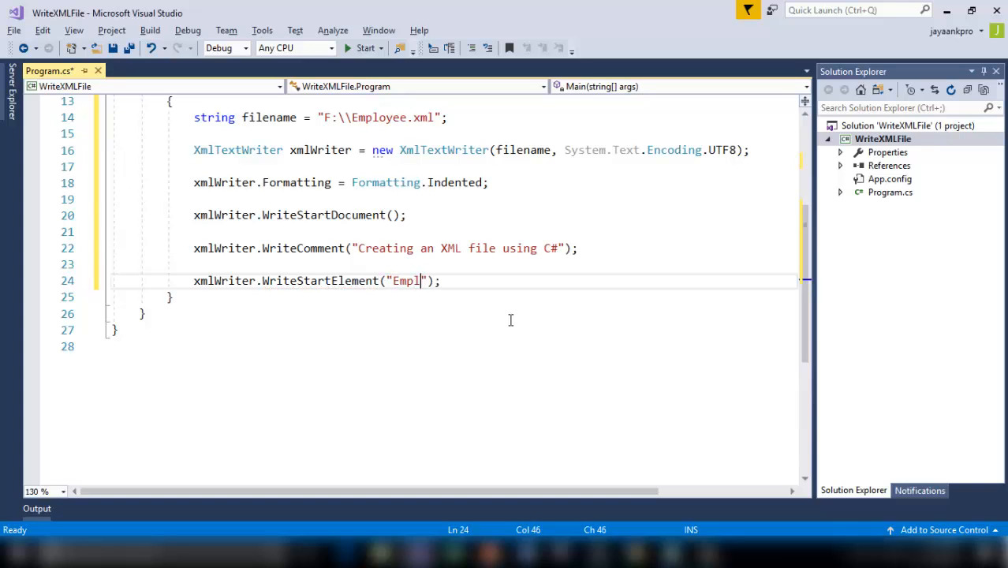
text(oyee)
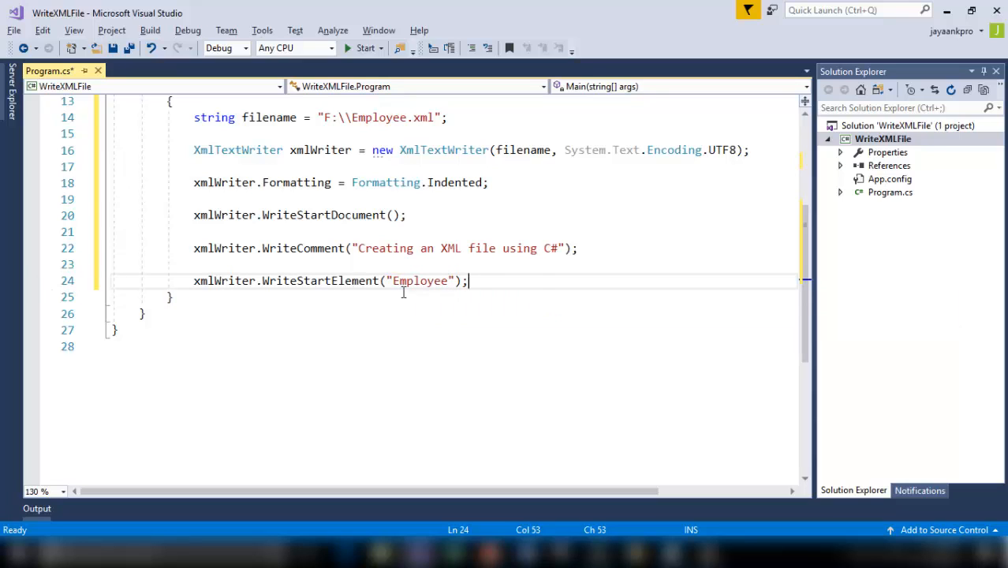
text(for)
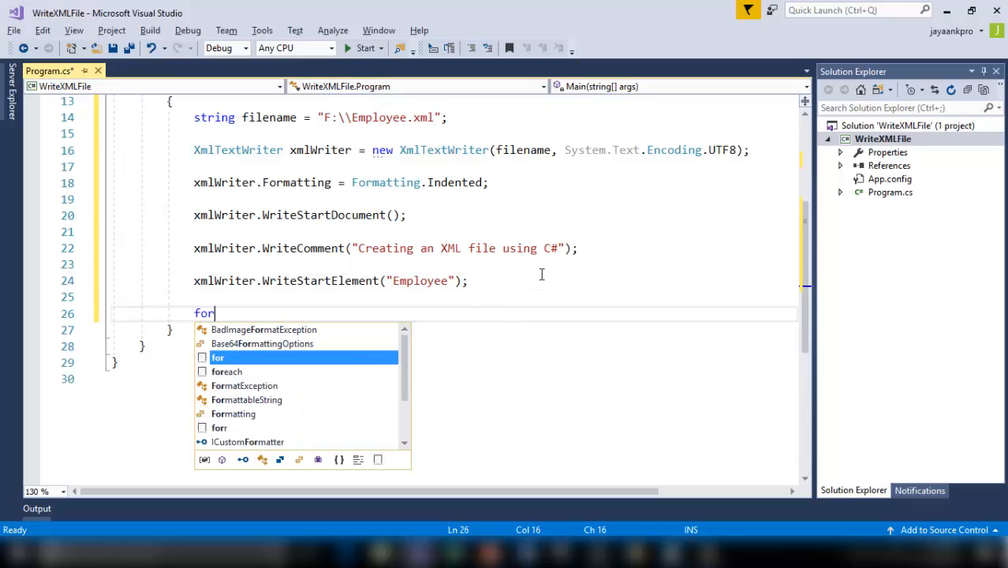
Expand a for loop running 3 times whose body calls WriteStartElement("Employees")
key(Tab)
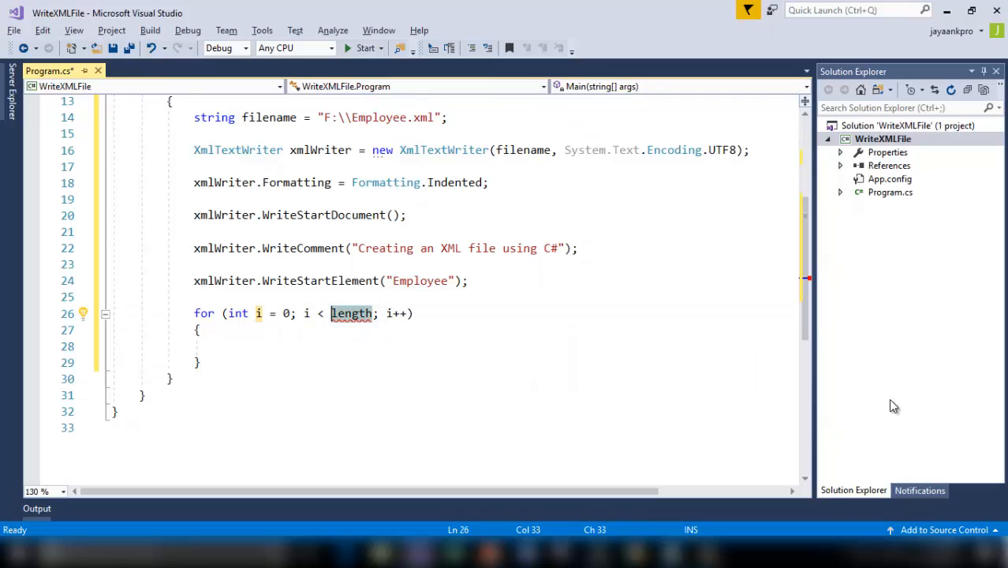
mouse_move(881, 306)
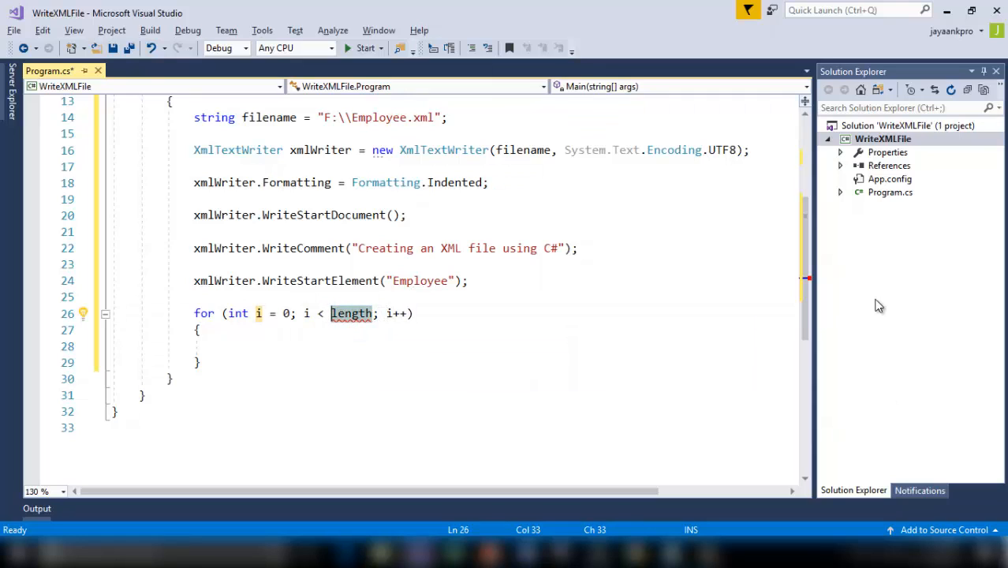
text(3)
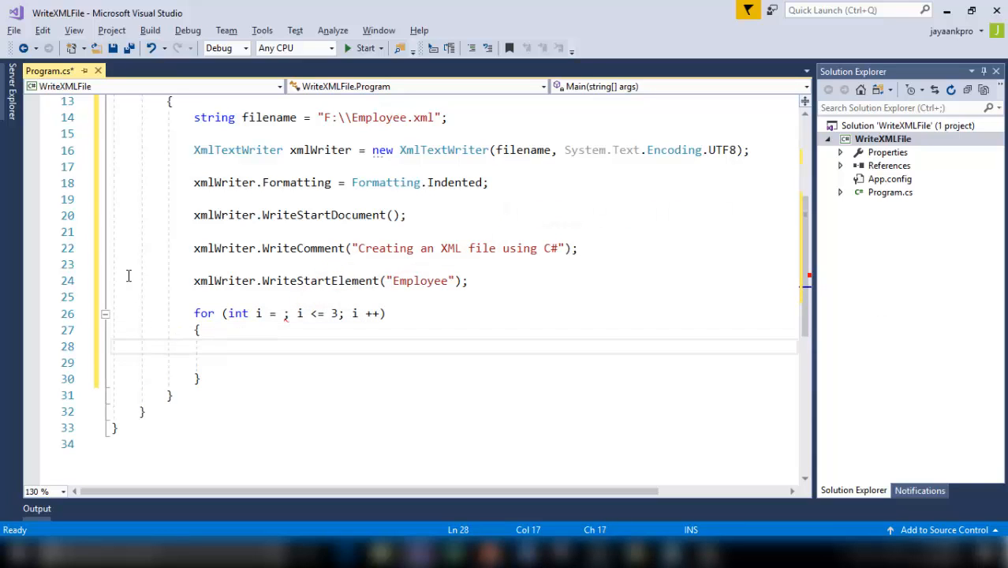
mouse_move(224, 281)
text(s)
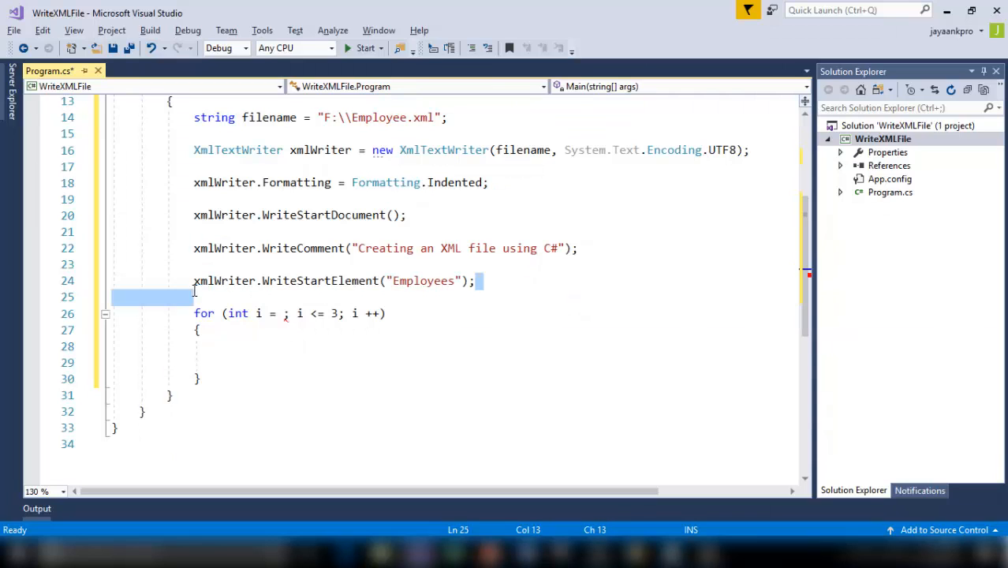
text(xmlWriter.WriteStartElement("Employees");)
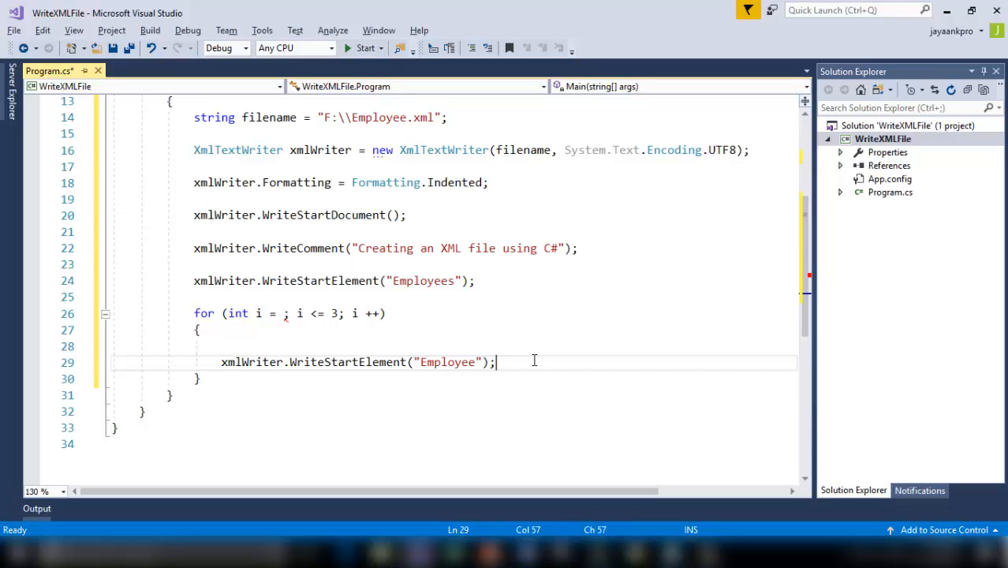
key(enter)
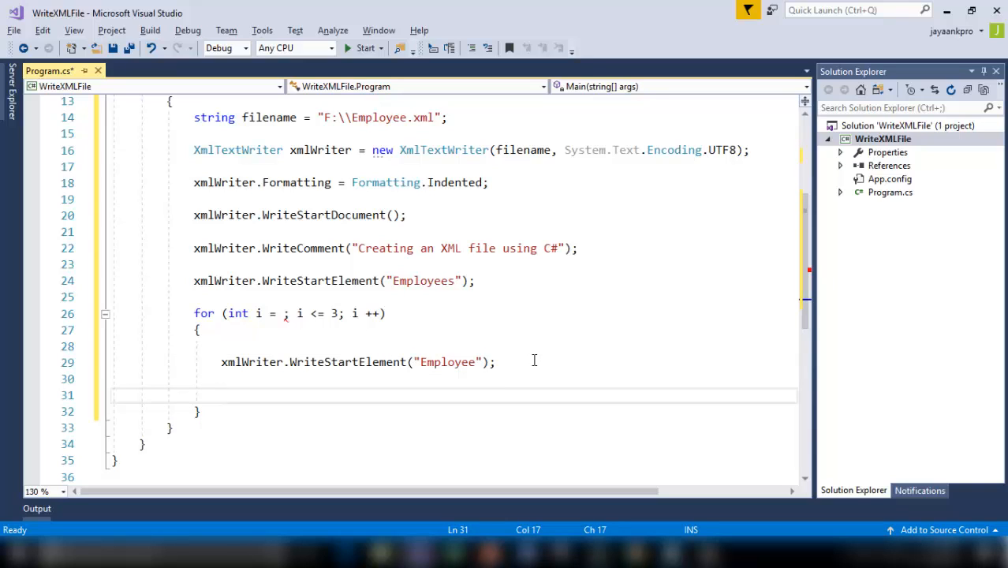
Add a Console.WriteLine prompt asking for employee i's ID
text(cw)
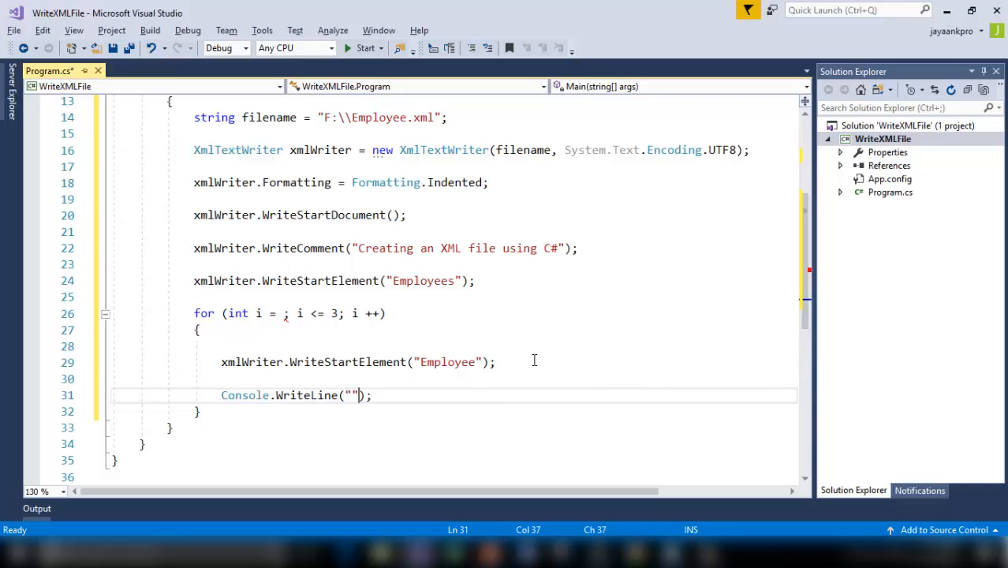
text(Enter the ID for)
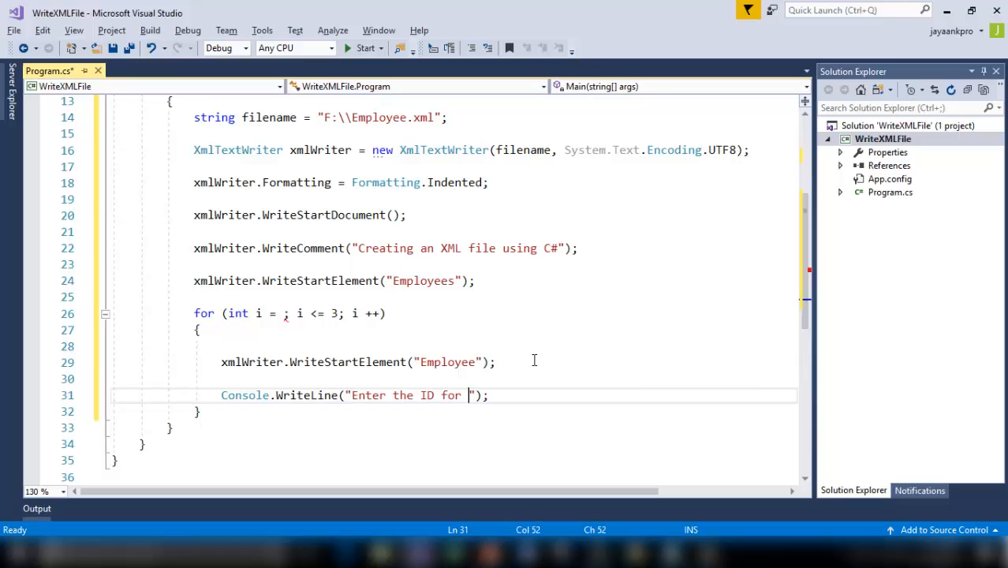
text(Employee)
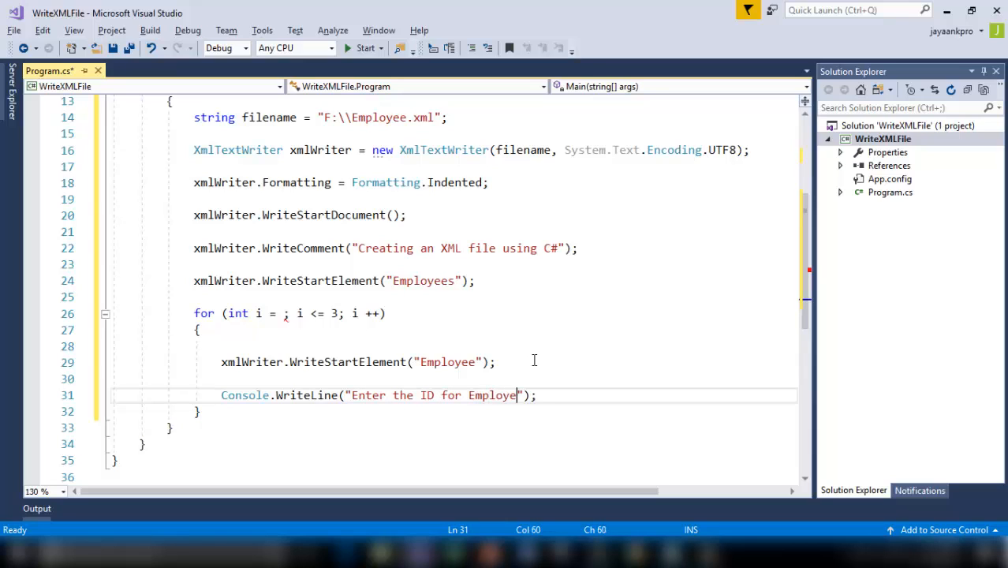
text(" ")
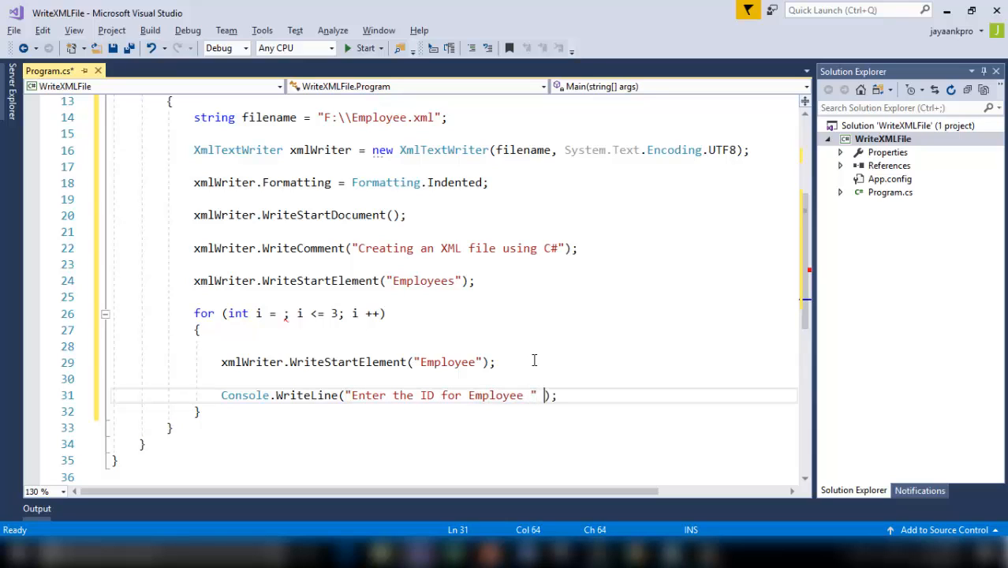
text(+)
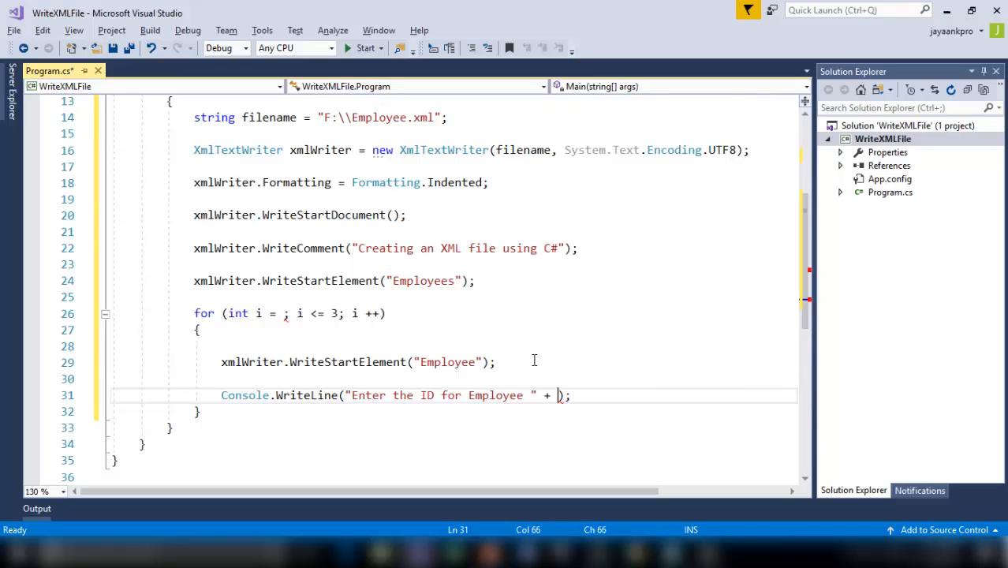
text(i)
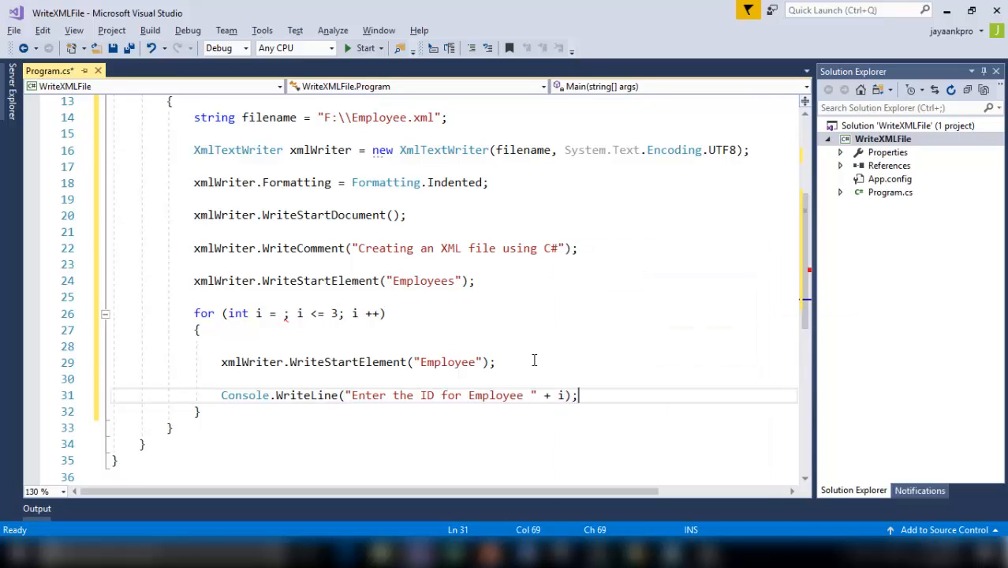
Write the ID element with xmlWriter.WriteElementString("ID", Console.ReadLine())
text(xmlWriter)
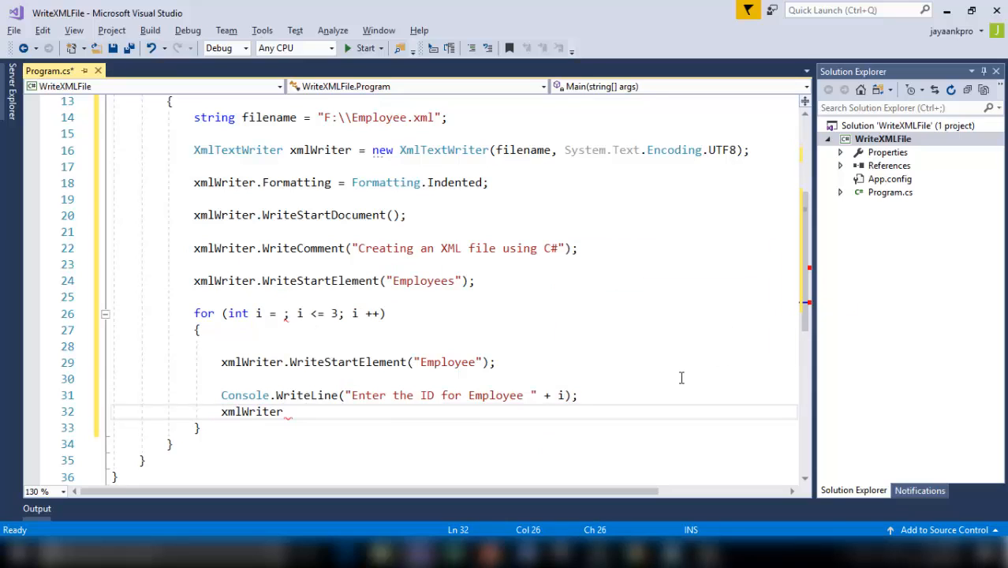
text(.Wr)
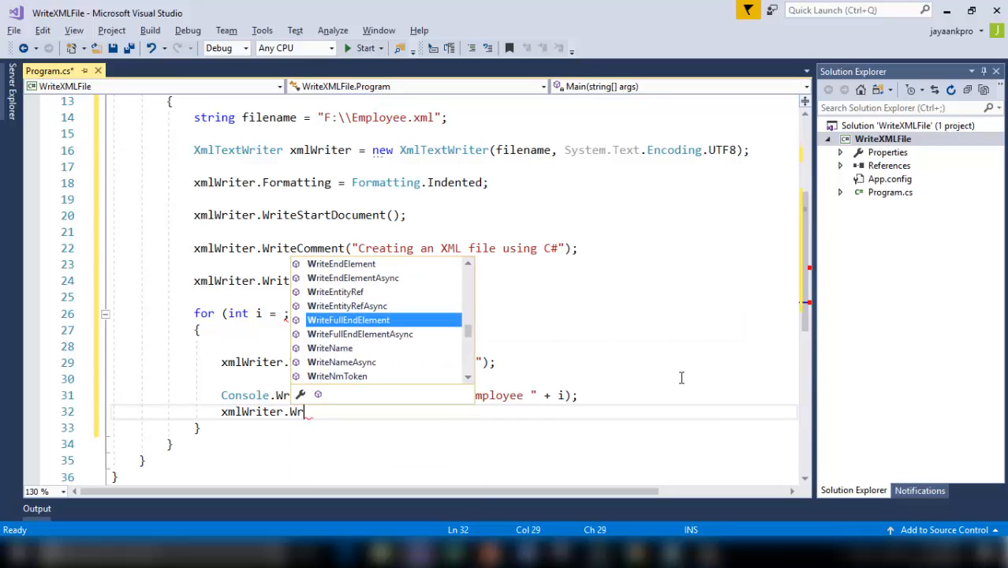
text(iteEle)
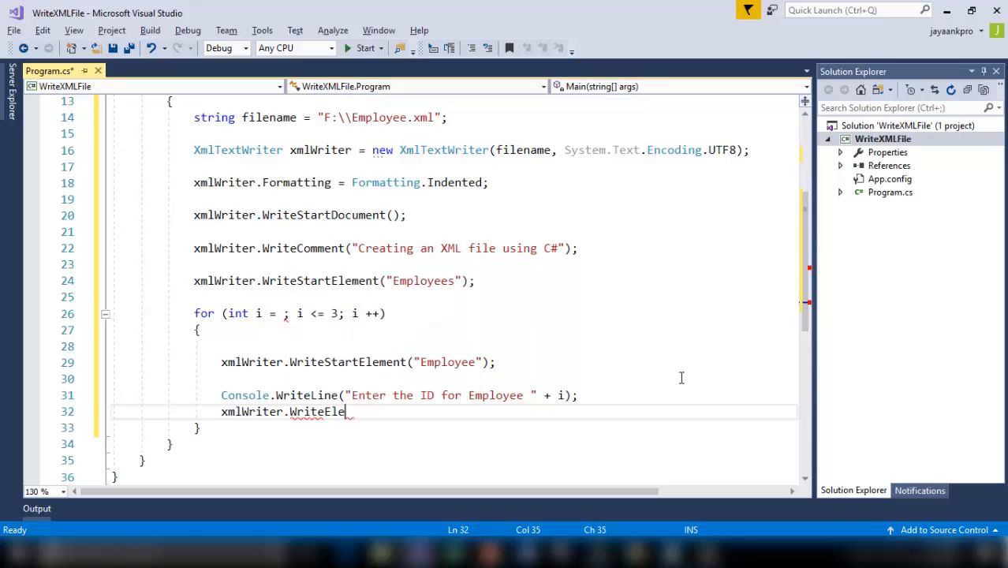
text(mentS)
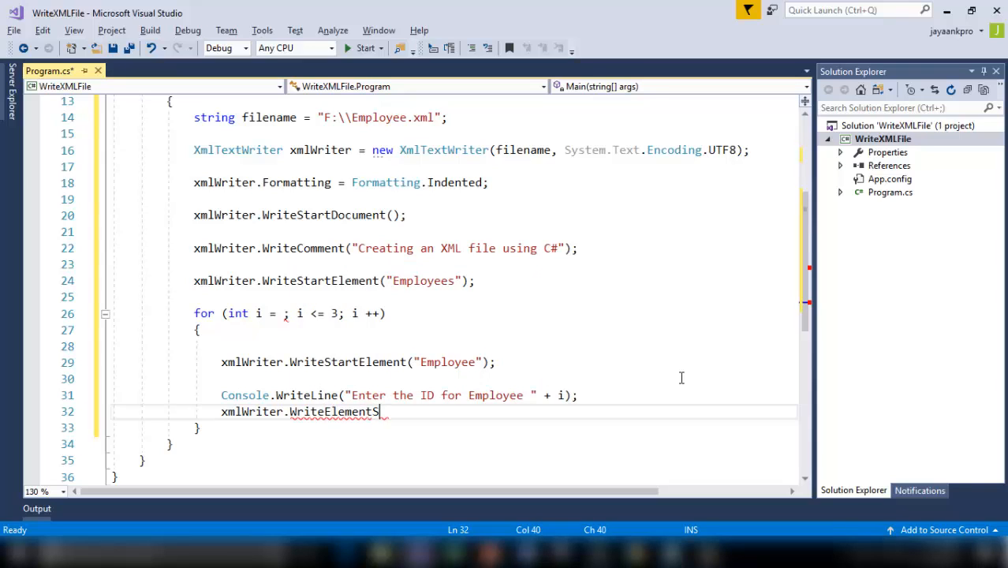
text(tring)
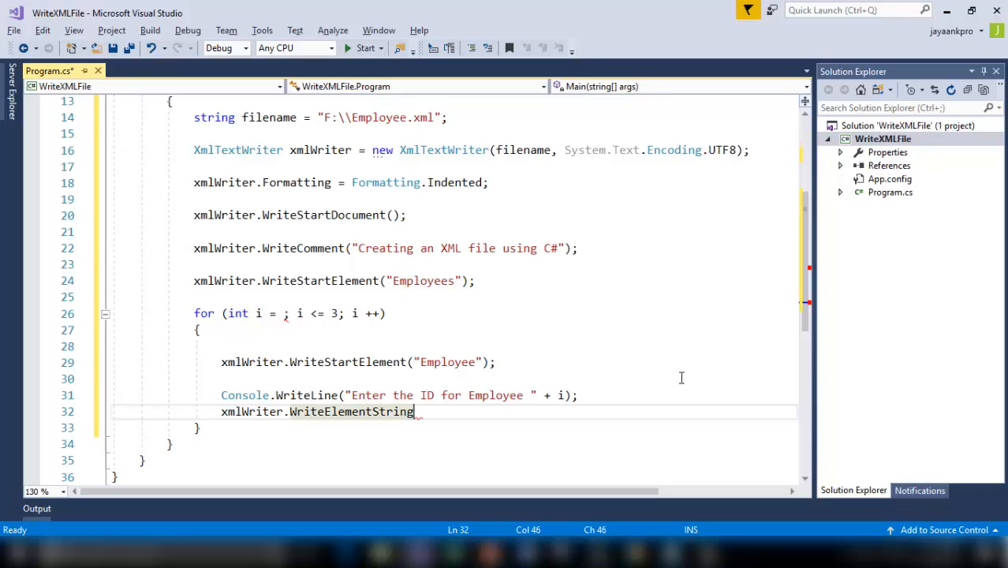
text(())
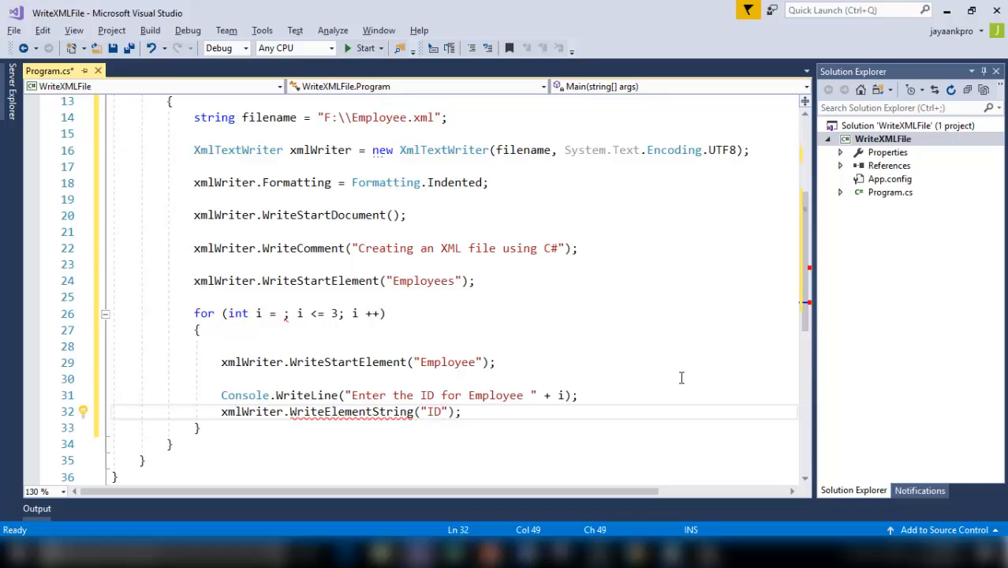
text(,)
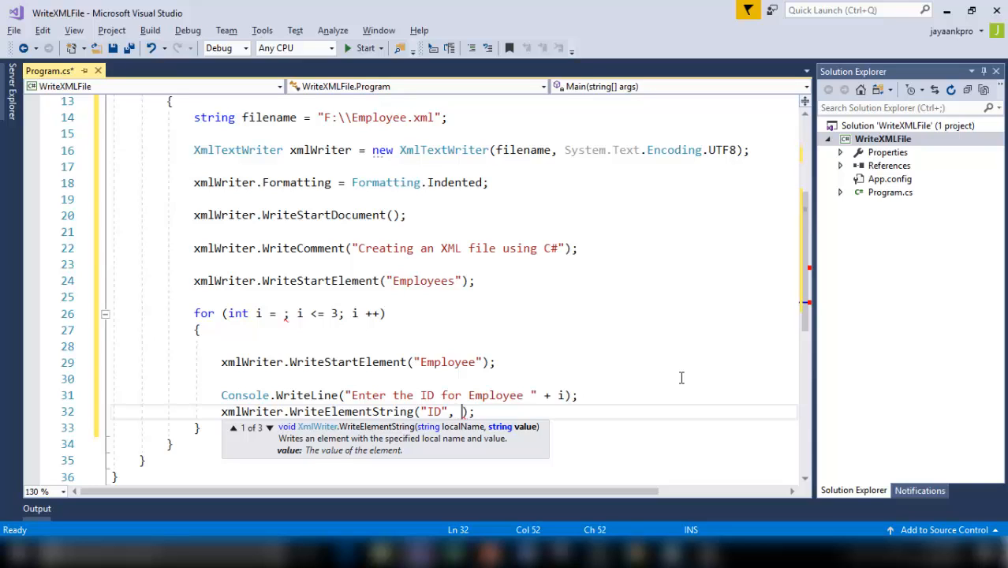
text(Co)
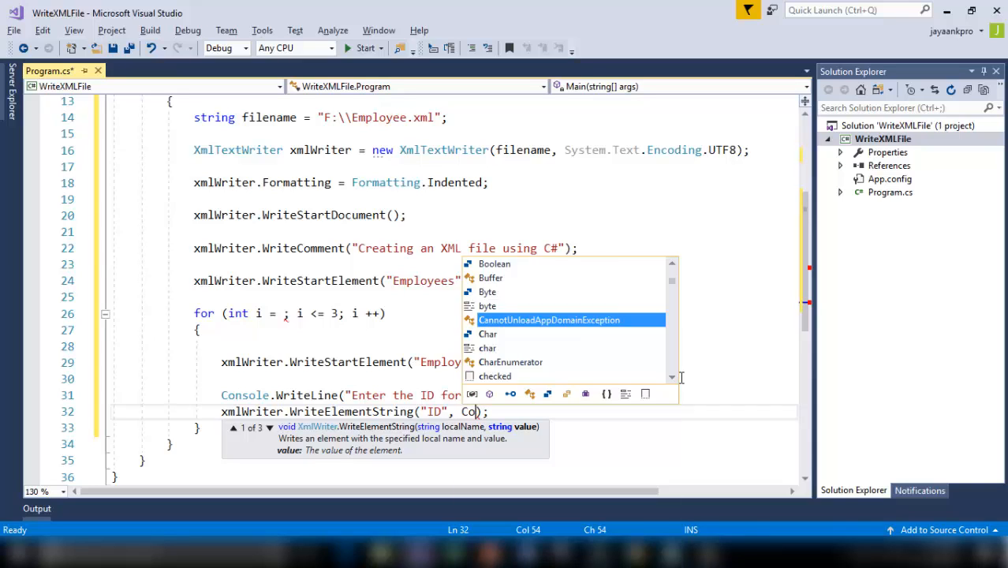
text(nsolerR)
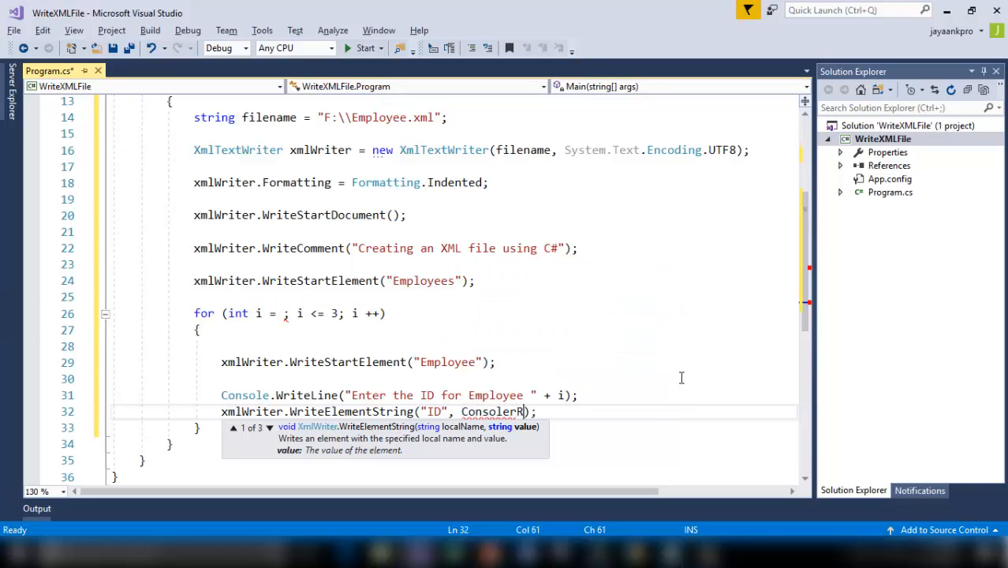
text(eadLine()
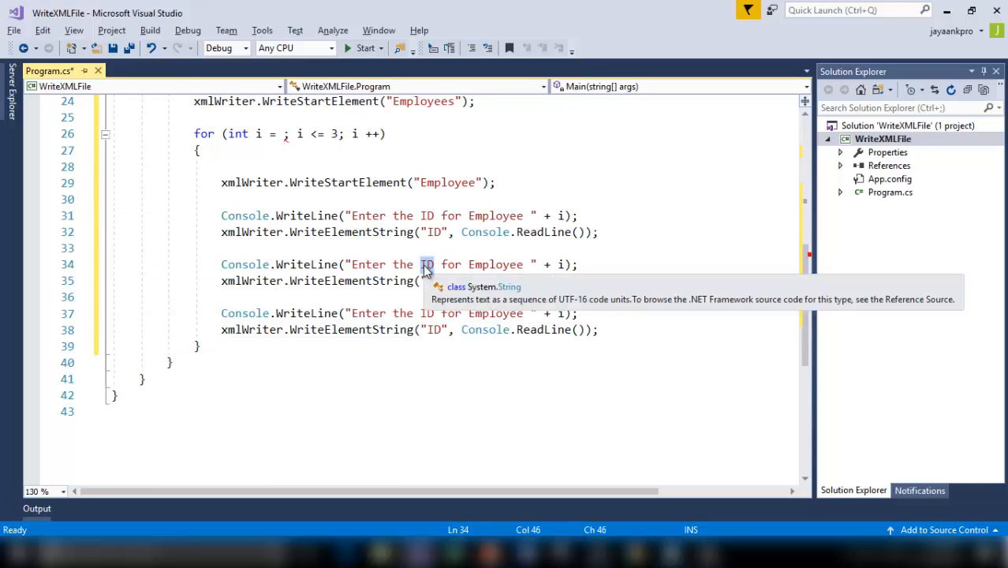
Change the copied prompt pairs to ask for Name and Department, writing Name and Dept elements
text(Name)
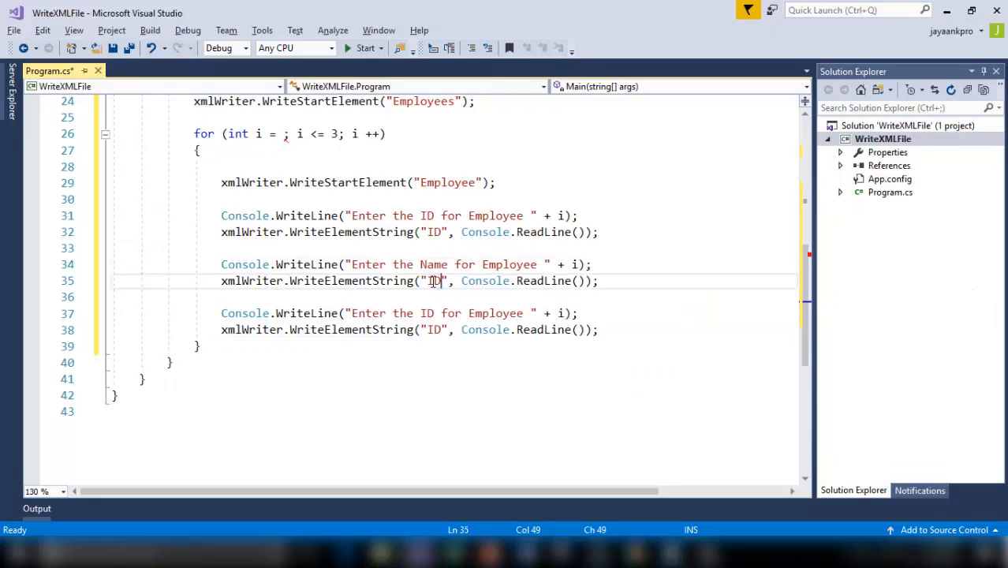
text(Name)
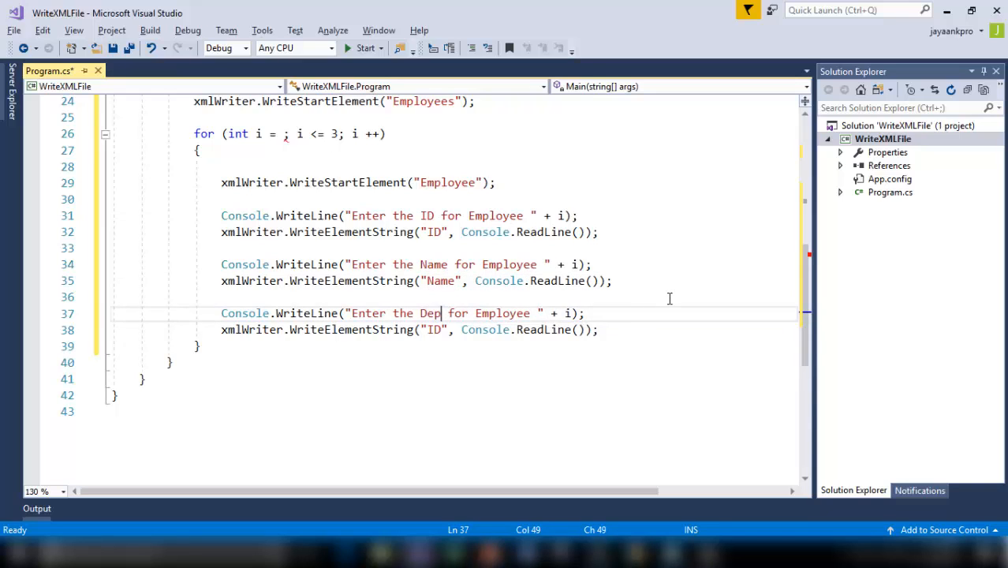
text(artment)
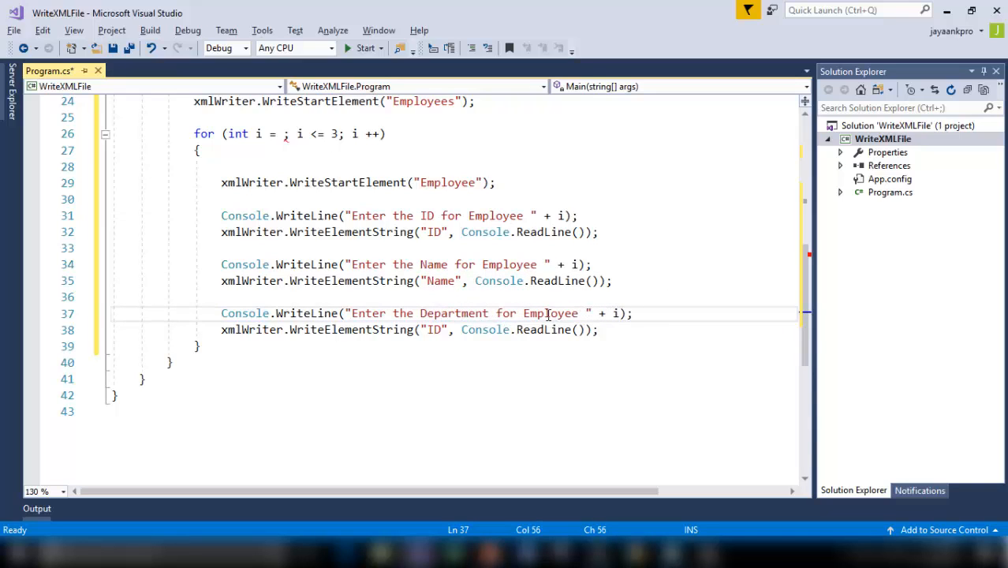
double_click(436, 330)
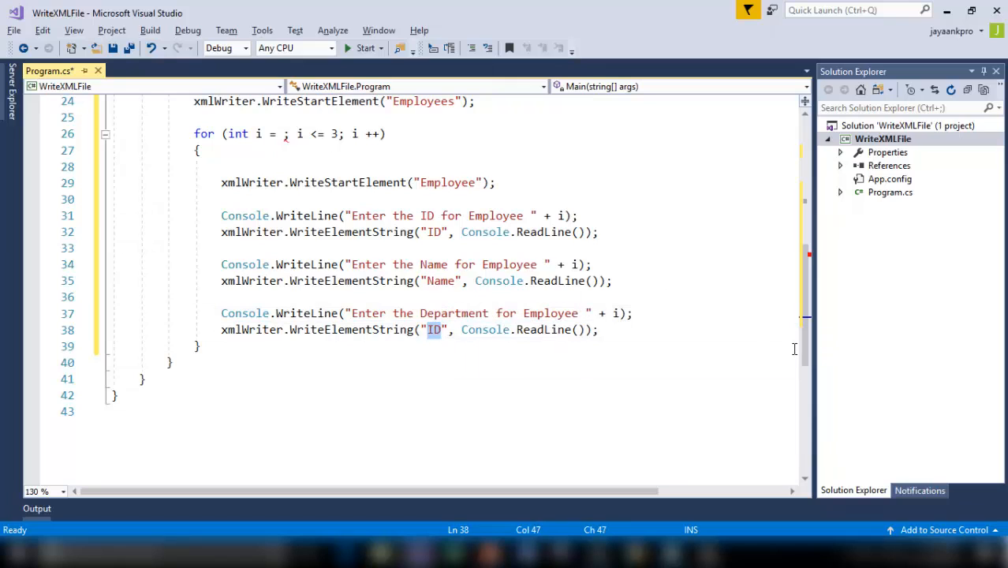
text(Dept)
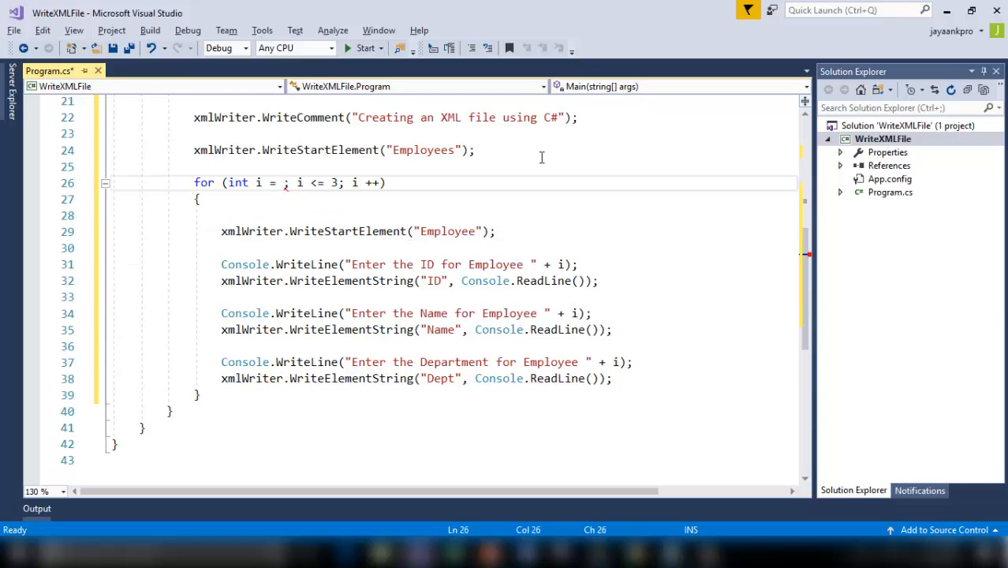
text(1)
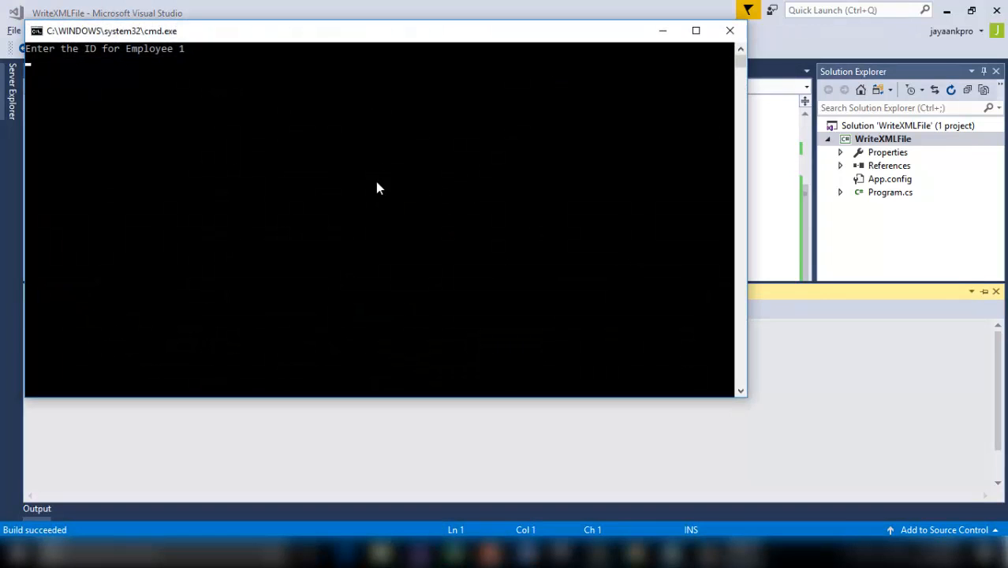
Enter employee 101 Ram Sales and employee 201 John Accounts at the prompts
text(101)
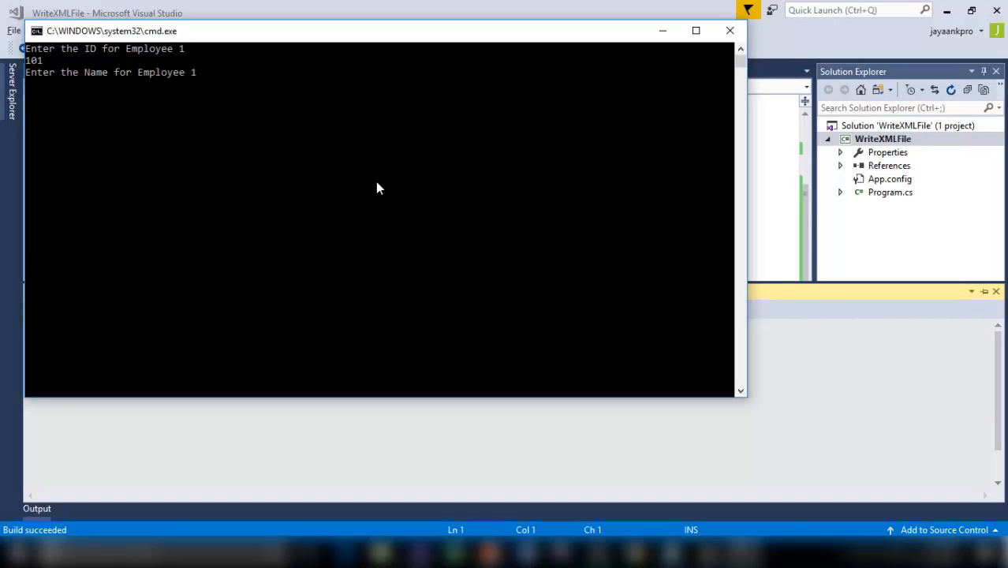
text(Ram)
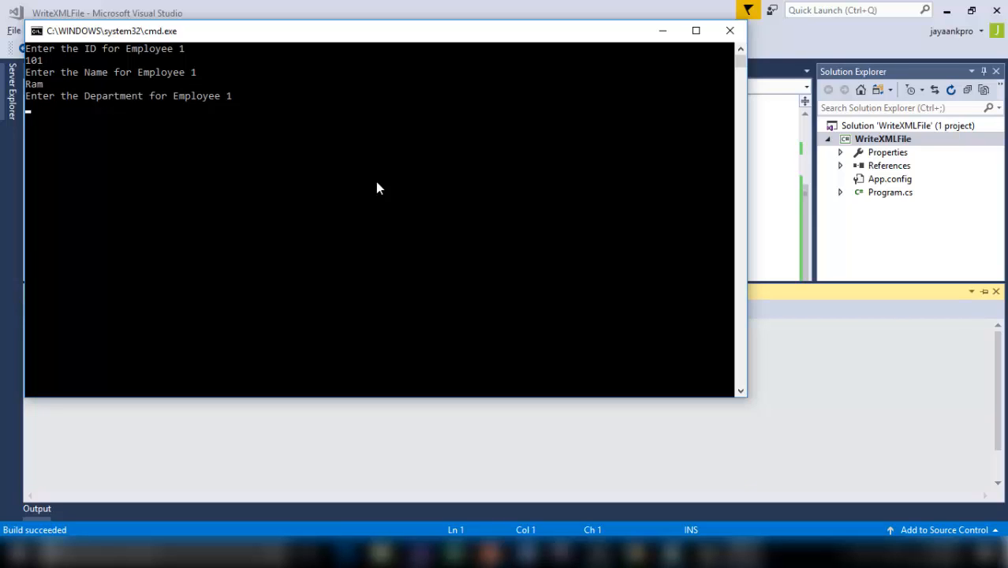
text(Sales)
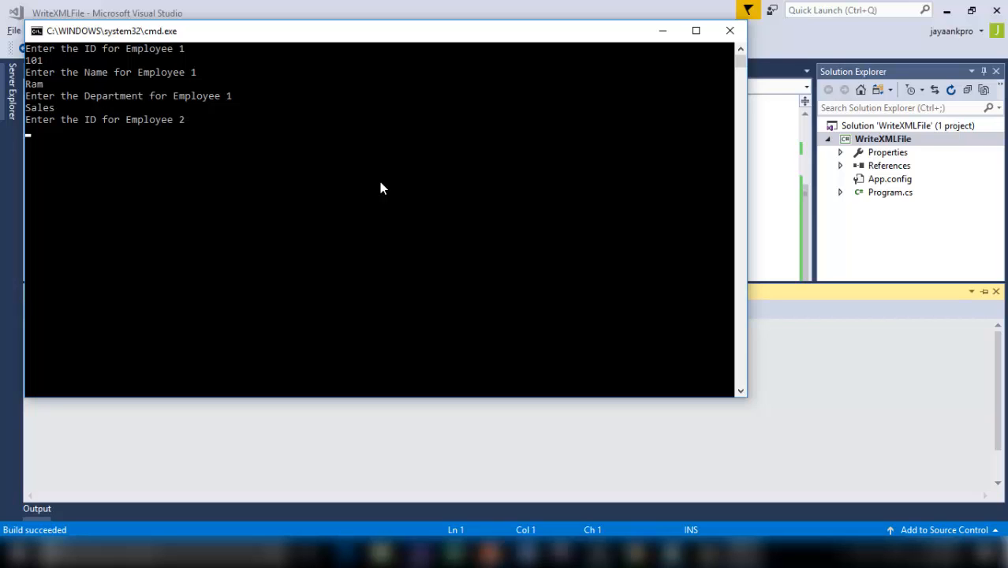
text(201)
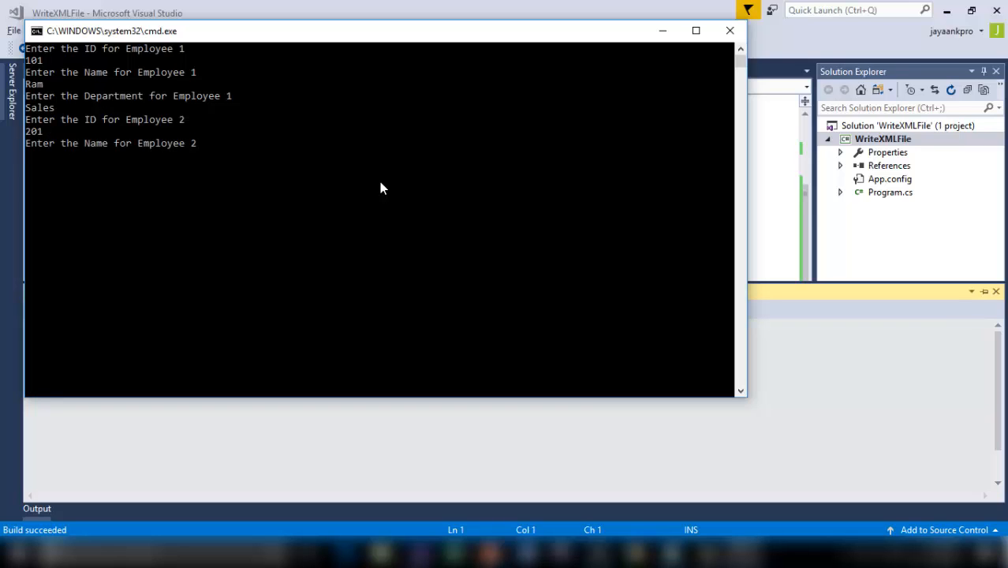
text(Jo)
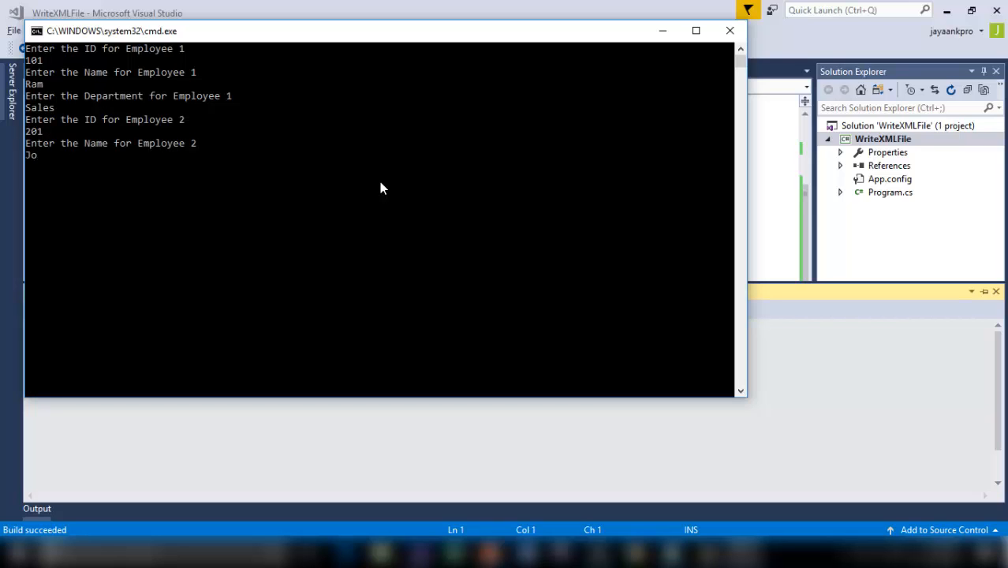
text(John)
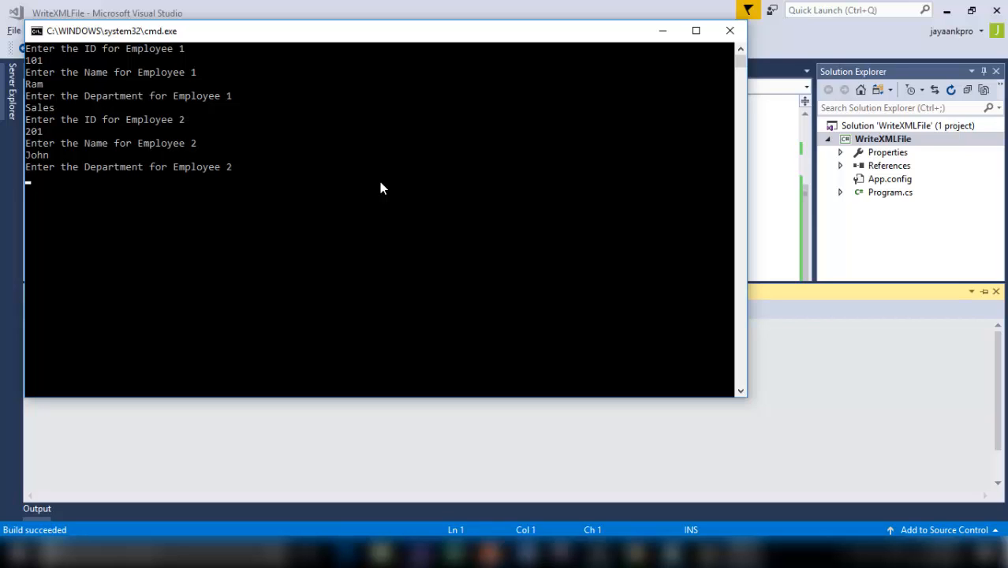
text(Accounts)
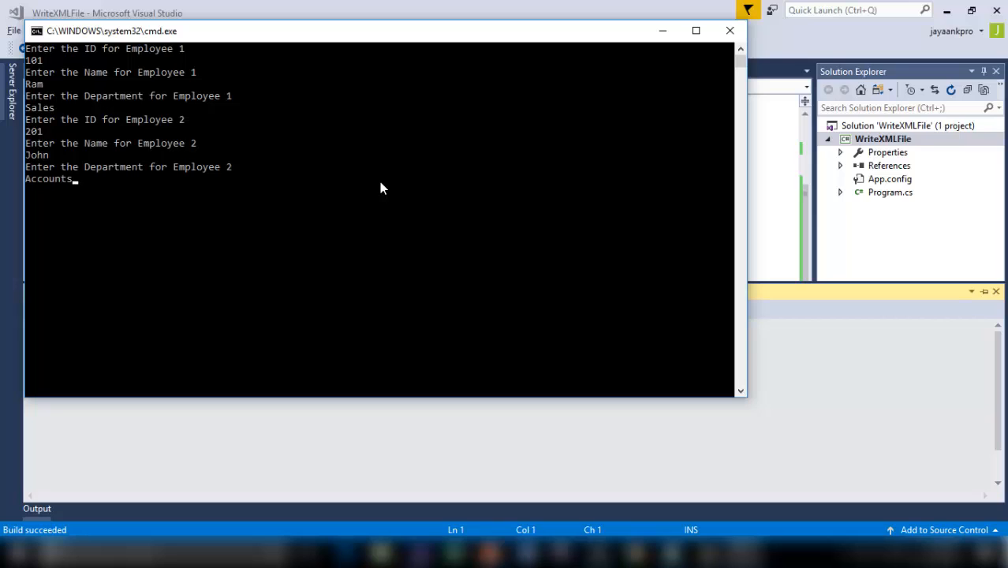
key(enter)
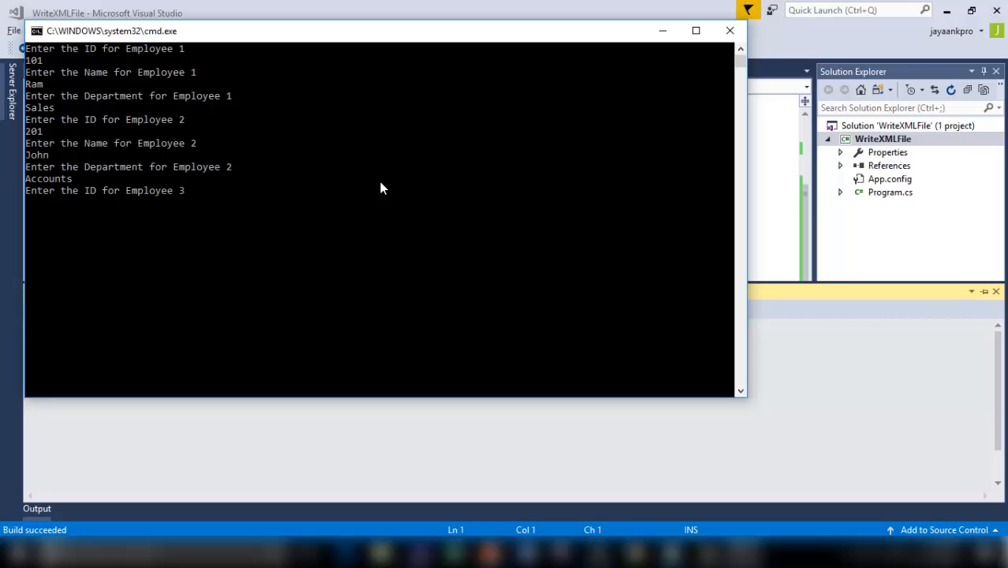
Enter the third employee as 301 Rahim Sales
text(301)
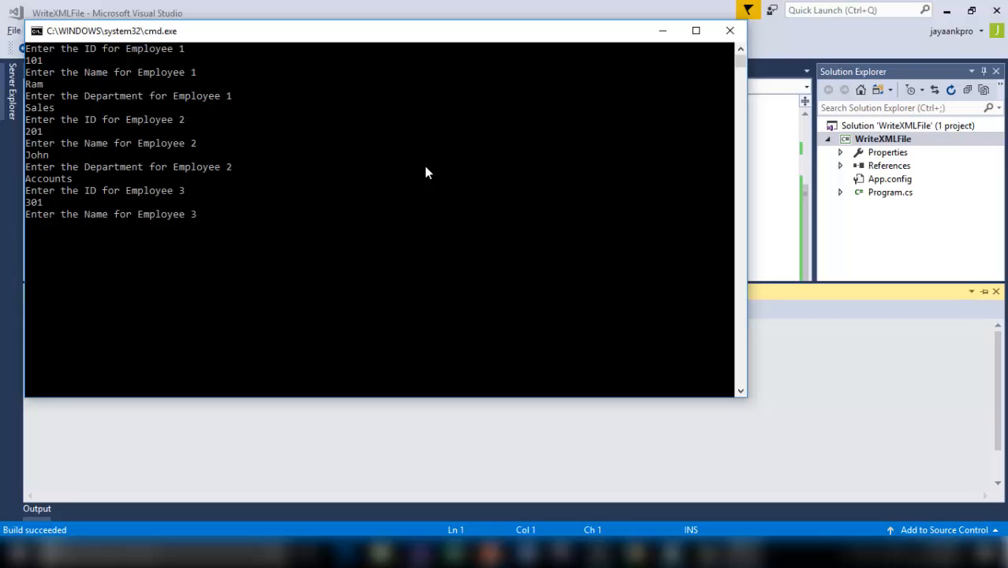
text(Rahim)
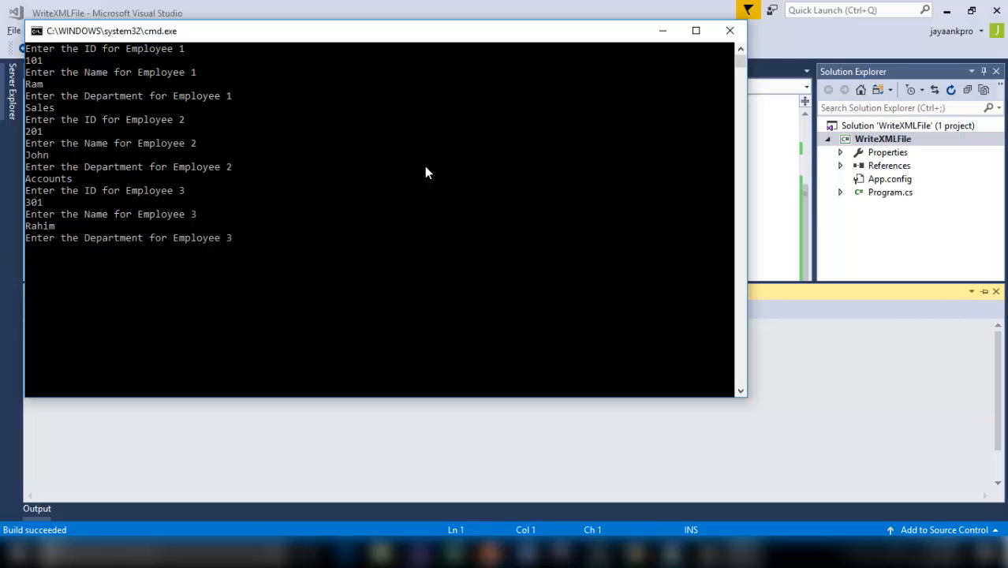
text(Sales)
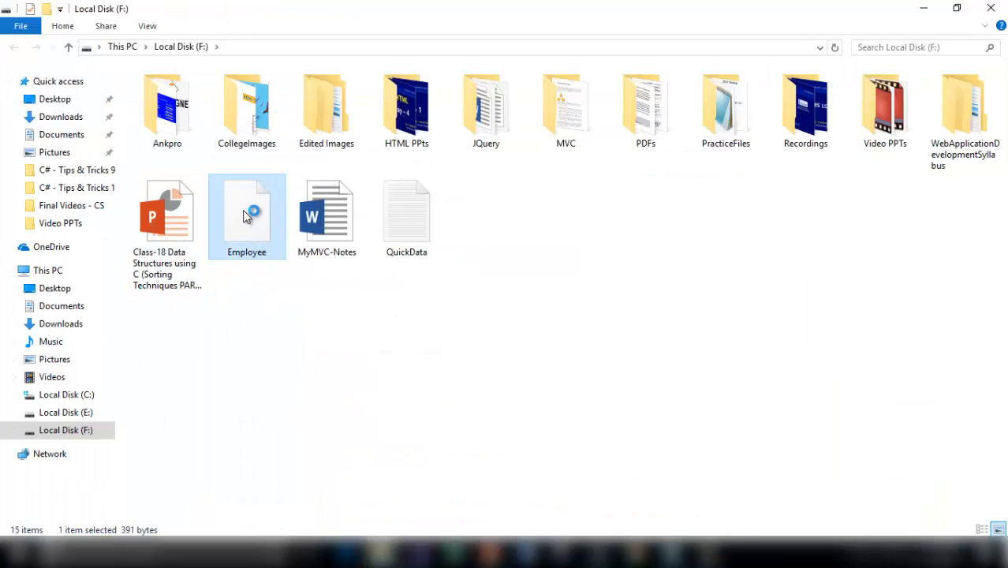
Open Employee.xml from Local Disk (F:) to view Ram, John and Rahim in the browser
double_click(246, 213)
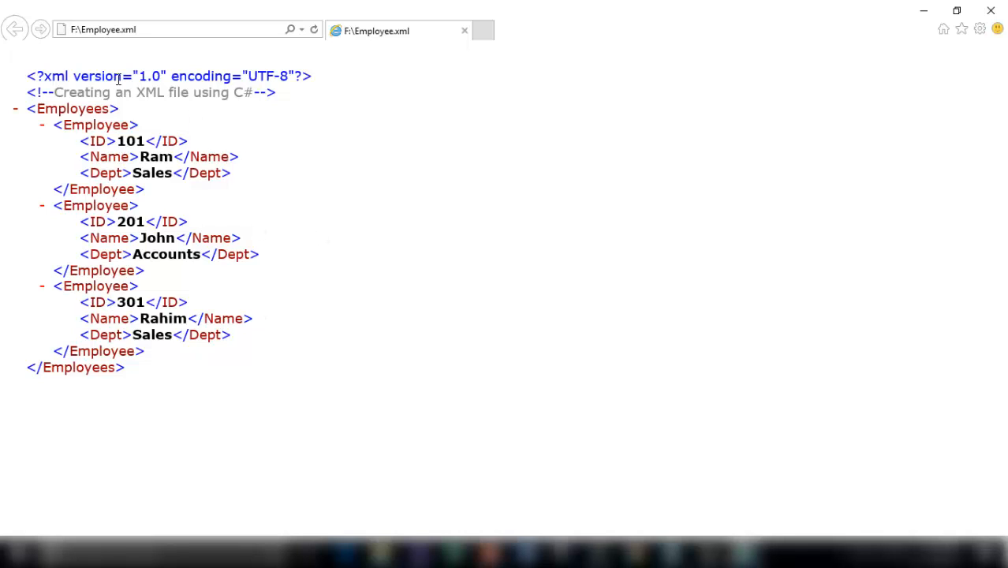
drag(55, 92, 232, 92)
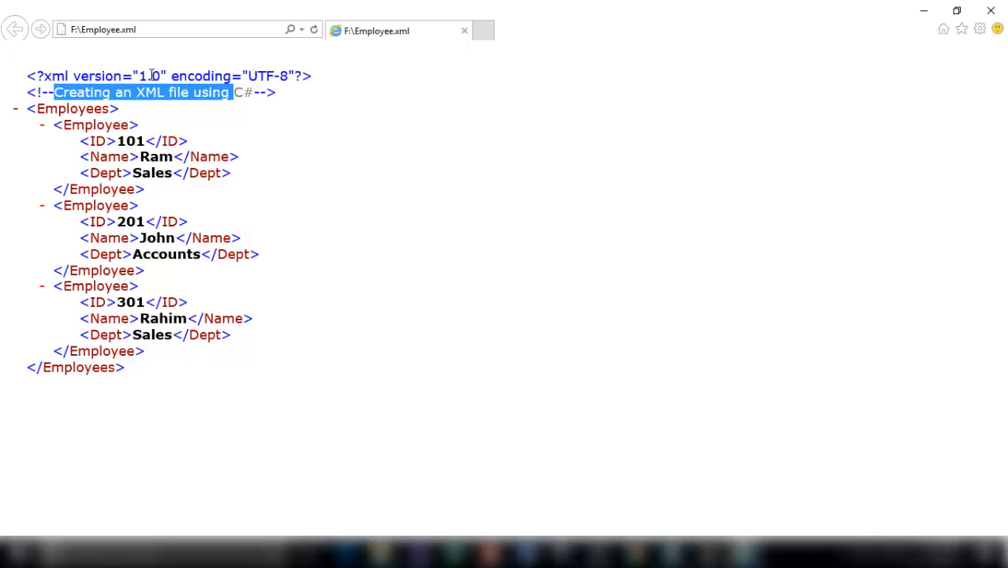